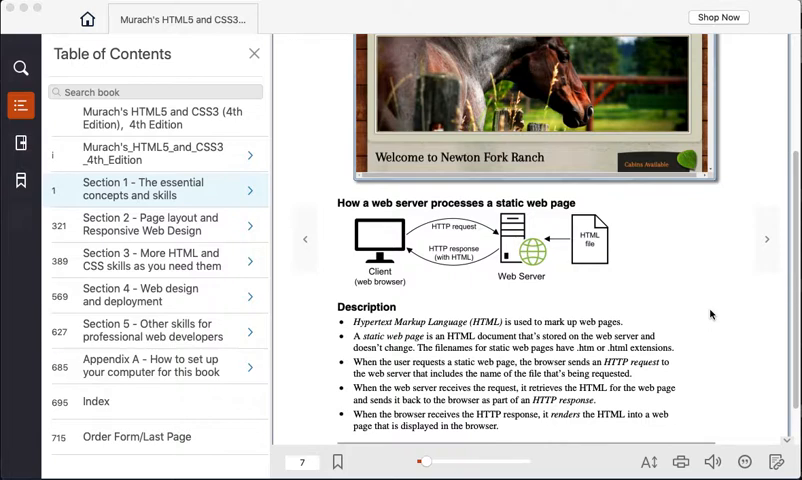
{"action": "mouse_move", "coordinate": [519, 302]}
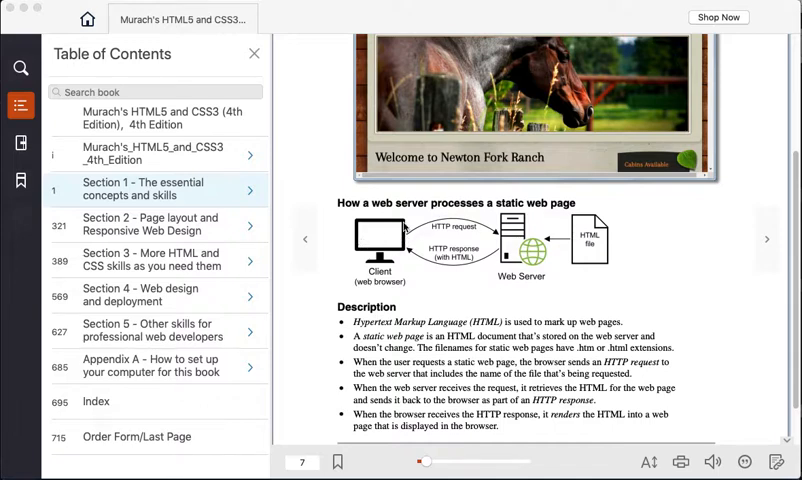
{"action": "mouse_move", "coordinate": [406, 226]}
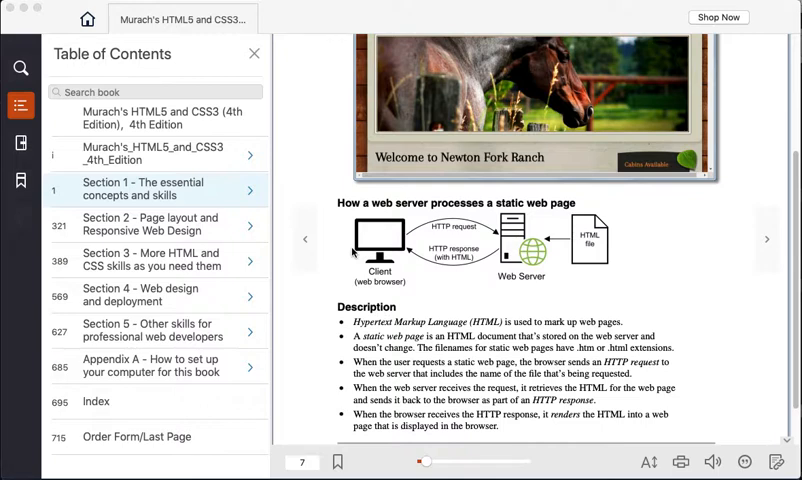
{"action": "mouse_move", "coordinate": [378, 228]}
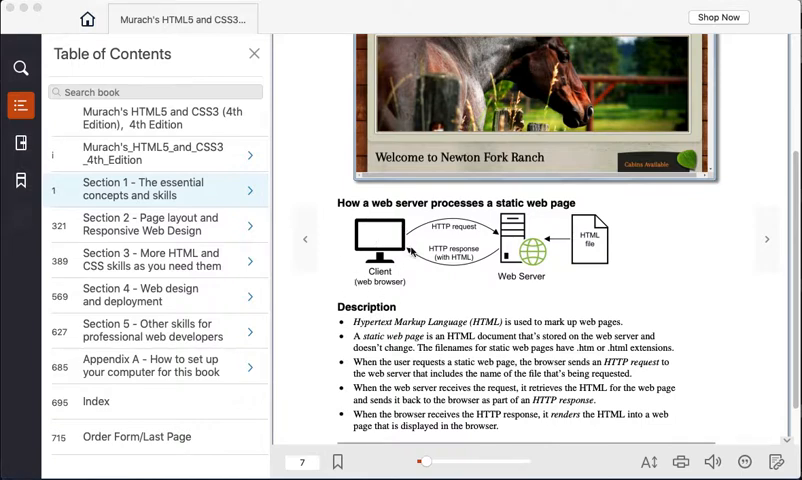
{"action": "mouse_move", "coordinate": [423, 234]}
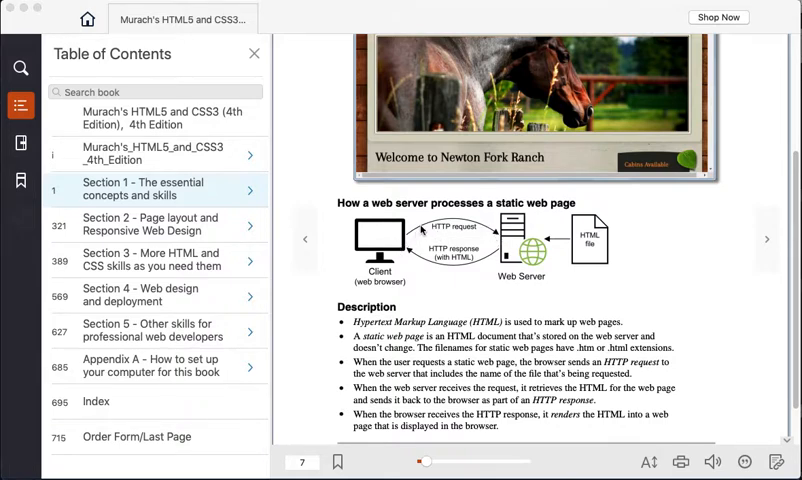
{"action": "mouse_move", "coordinate": [507, 240]}
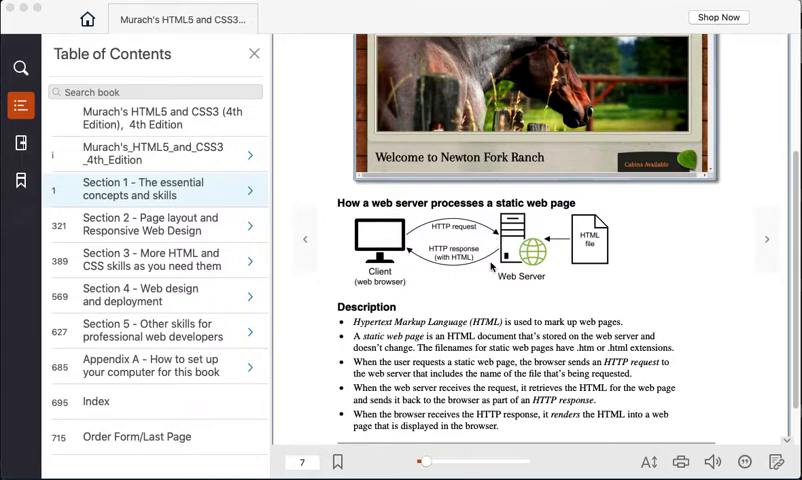
{"action": "mouse_move", "coordinate": [505, 277]}
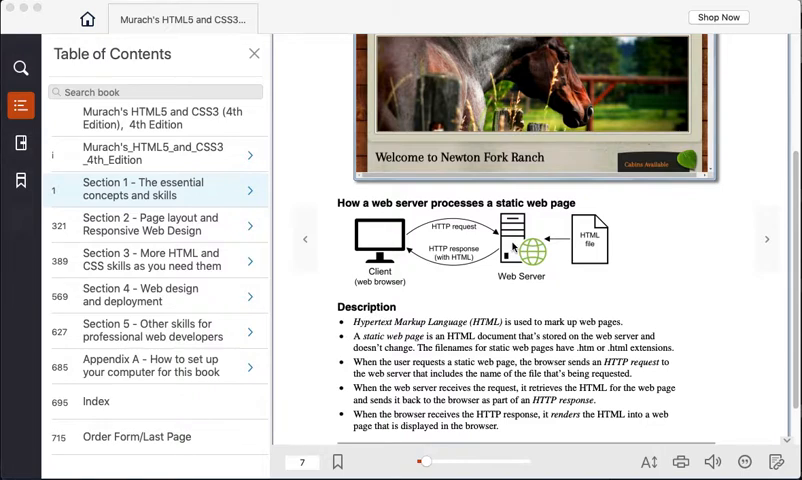
{"action": "mouse_move", "coordinate": [510, 245]}
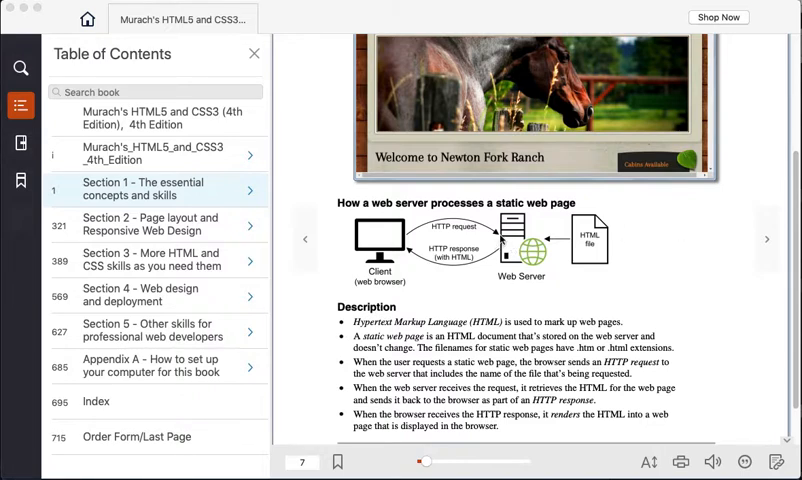
{"action": "mouse_move", "coordinate": [500, 255]}
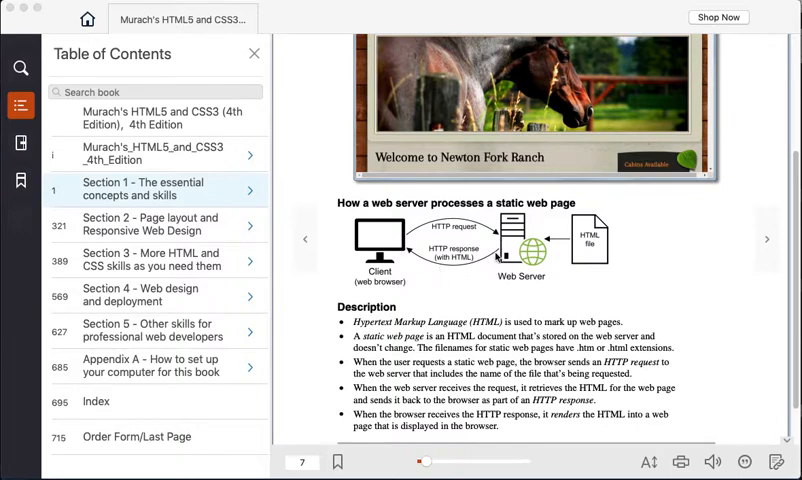
{"action": "mouse_move", "coordinate": [488, 262]}
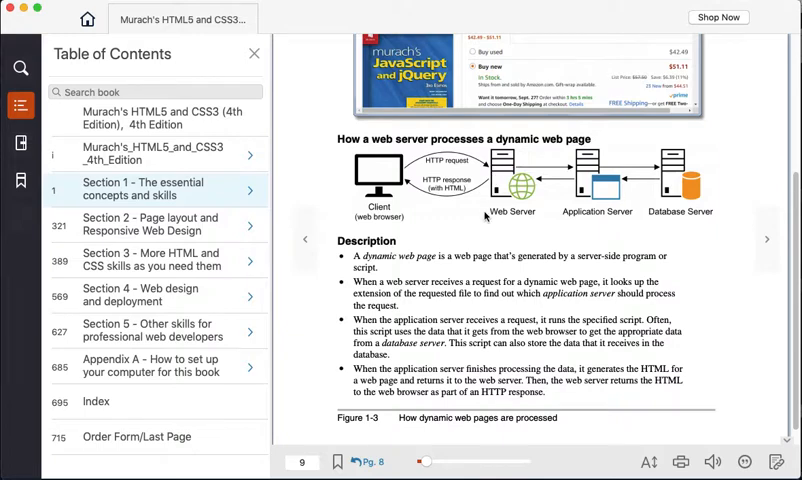
{"action": "mouse_move", "coordinate": [517, 152]}
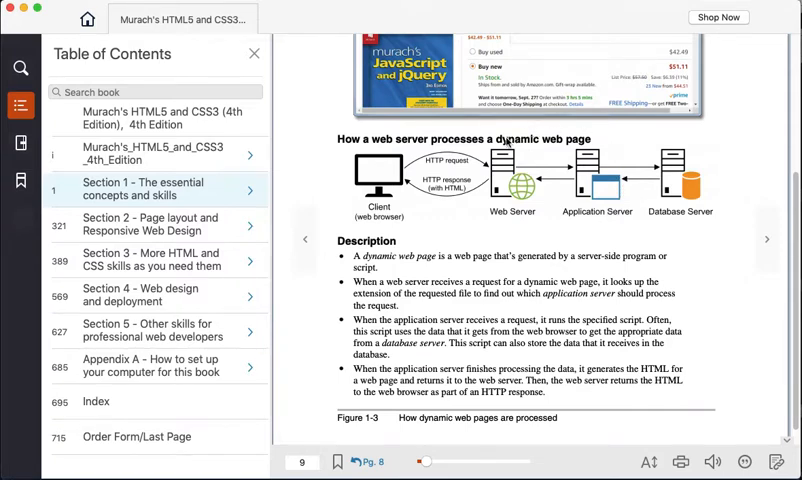
{"action": "mouse_move", "coordinate": [635, 183]}
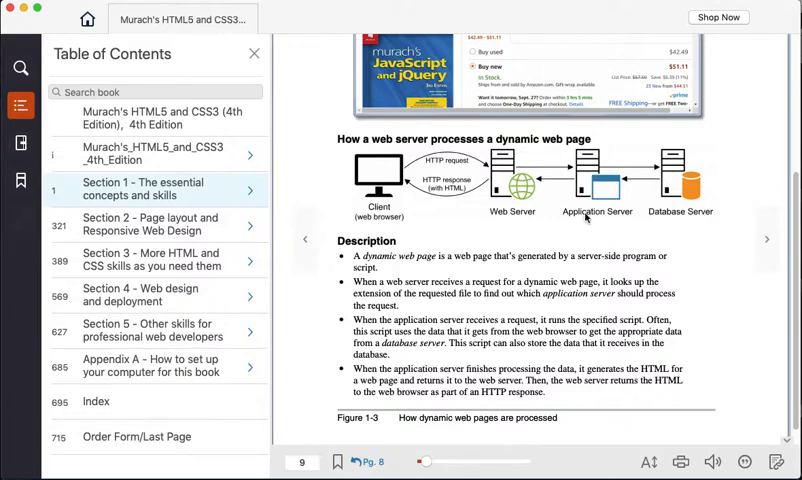
{"action": "mouse_move", "coordinate": [505, 215]}
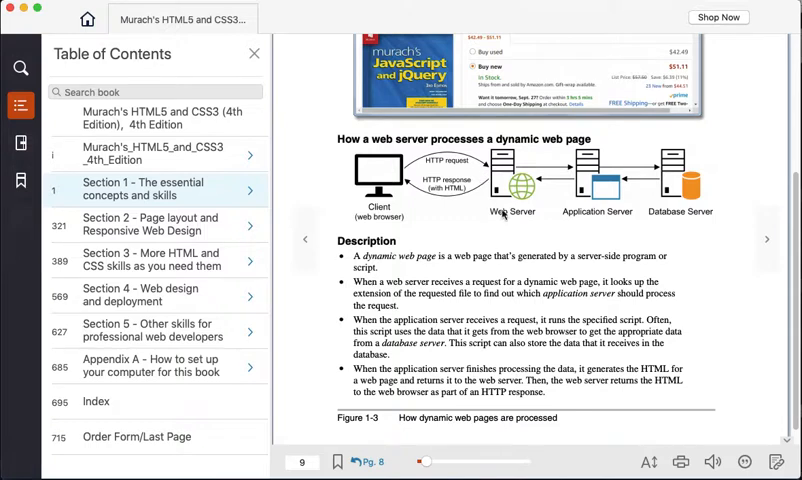
{"action": "mouse_move", "coordinate": [519, 158]}
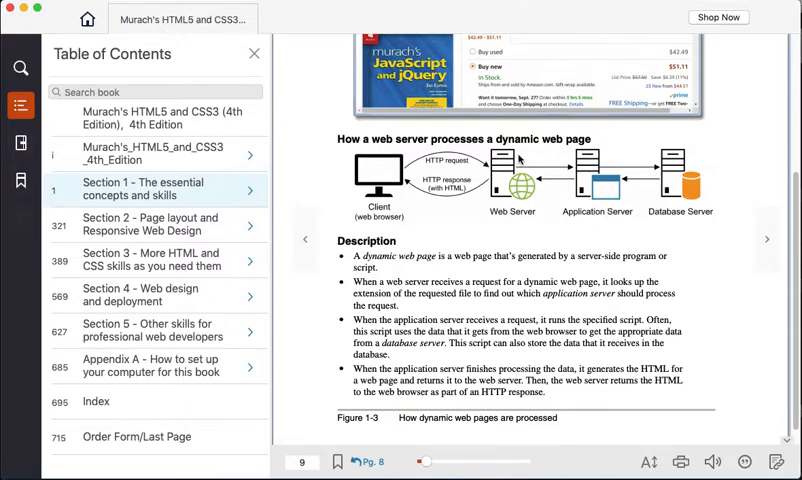
{"action": "mouse_move", "coordinate": [520, 158]}
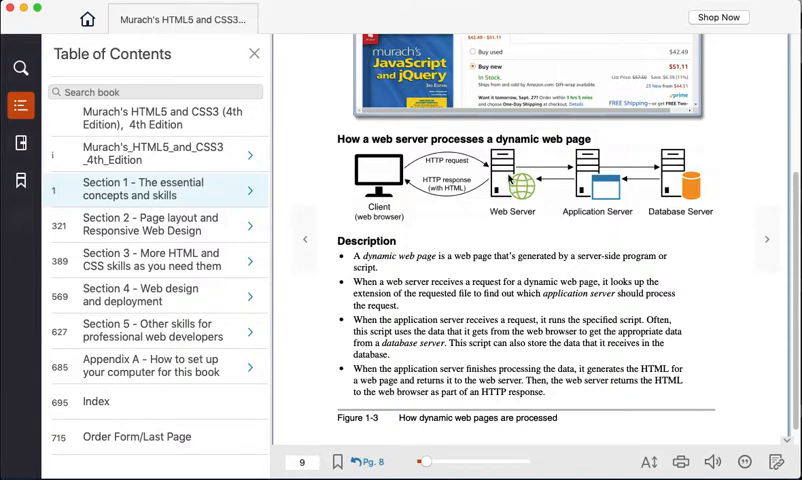
{"action": "mouse_move", "coordinate": [512, 180]}
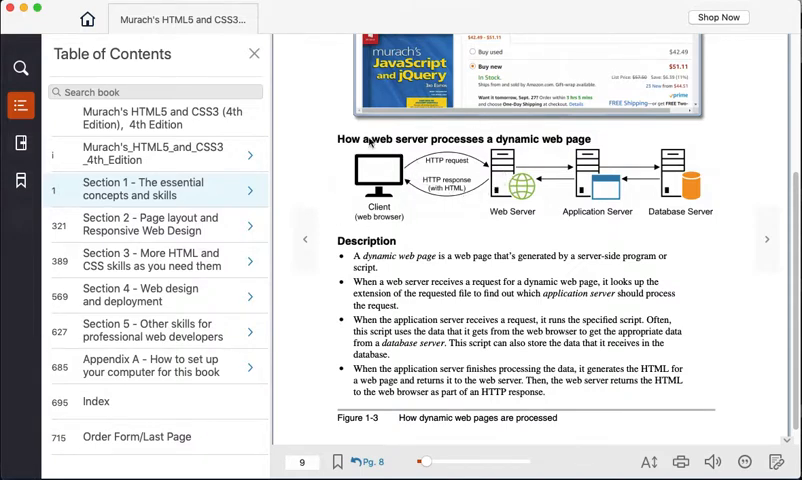
{"action": "mouse_move", "coordinate": [334, 183]}
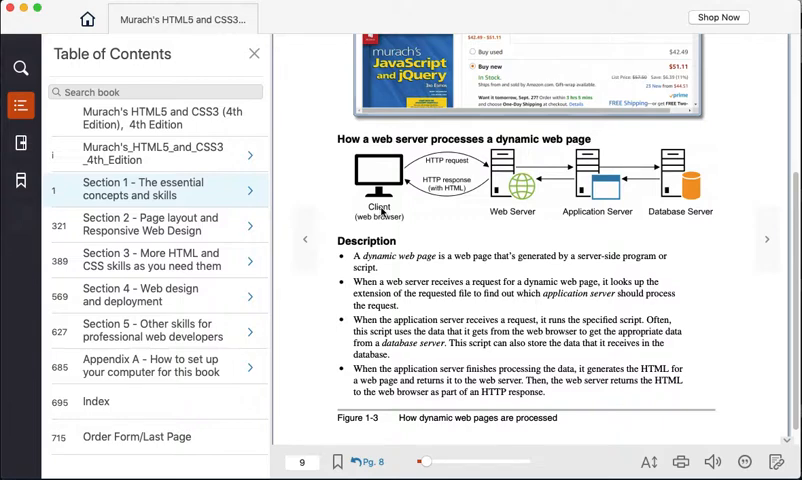
{"action": "mouse_move", "coordinate": [399, 203]}
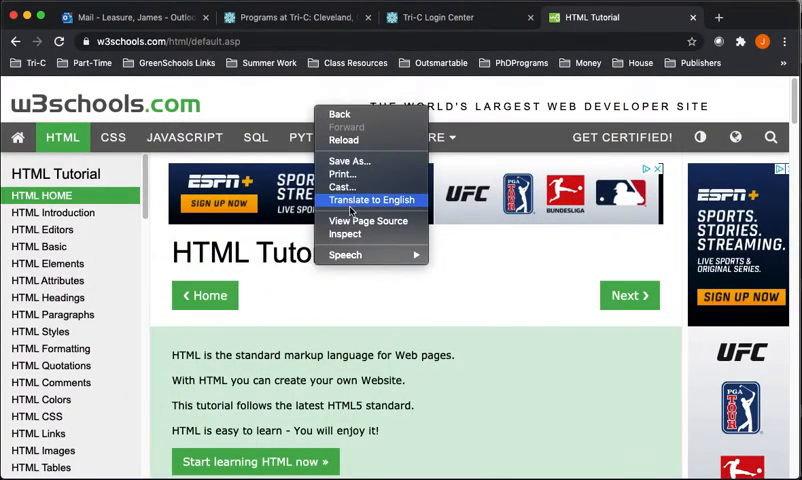
Step: View the W3Schools HTML Tutorial page source in a new tab and scroll to the navigation markup
{"action": "left_click", "coordinate": [368, 221]}
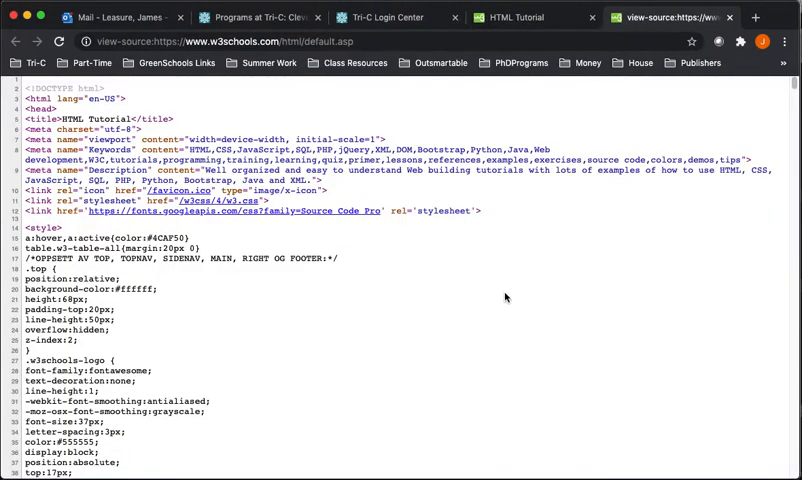
{"action": "scroll", "scroll_direction": "down", "scroll_amount": 3}
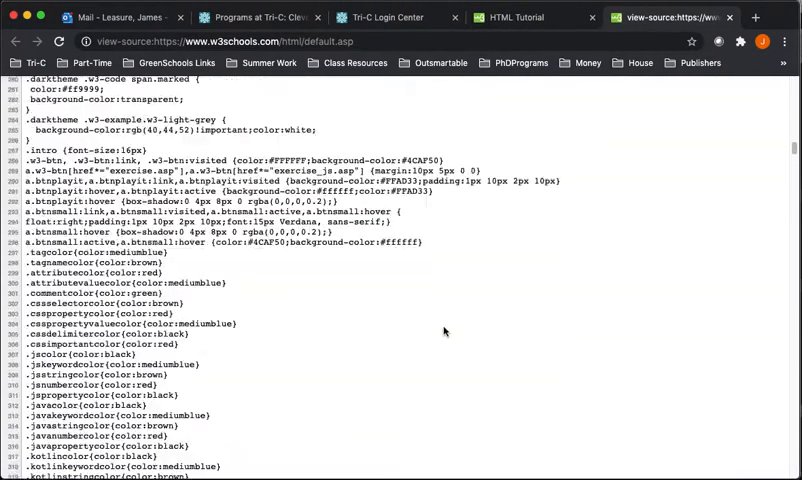
{"action": "scroll", "scroll_direction": "down", "scroll_amount": 3}
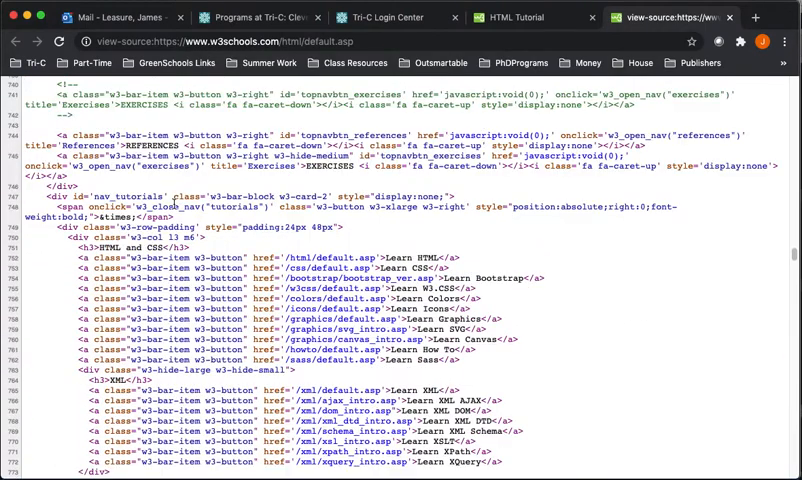
{"action": "mouse_move", "coordinate": [175, 202]}
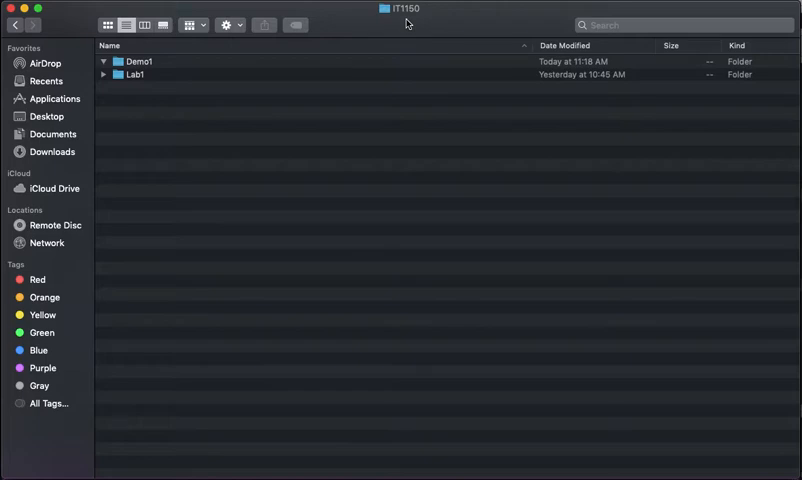
{"action": "mouse_move", "coordinate": [194, 88]}
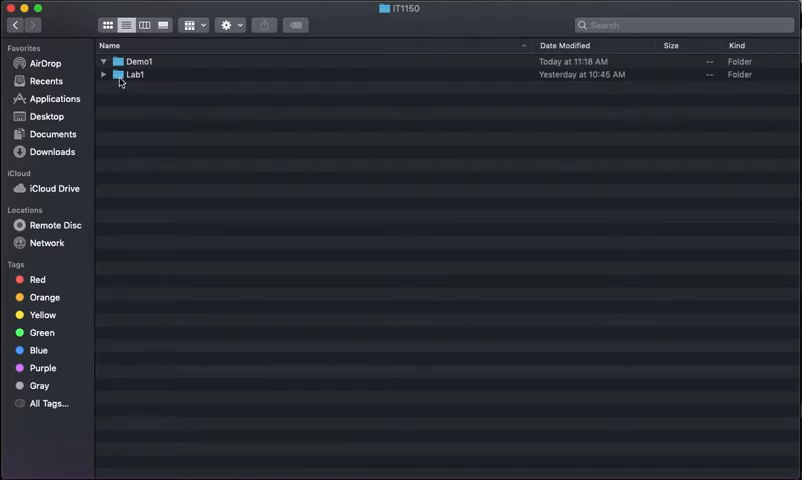
{"action": "left_click", "coordinate": [135, 74]}
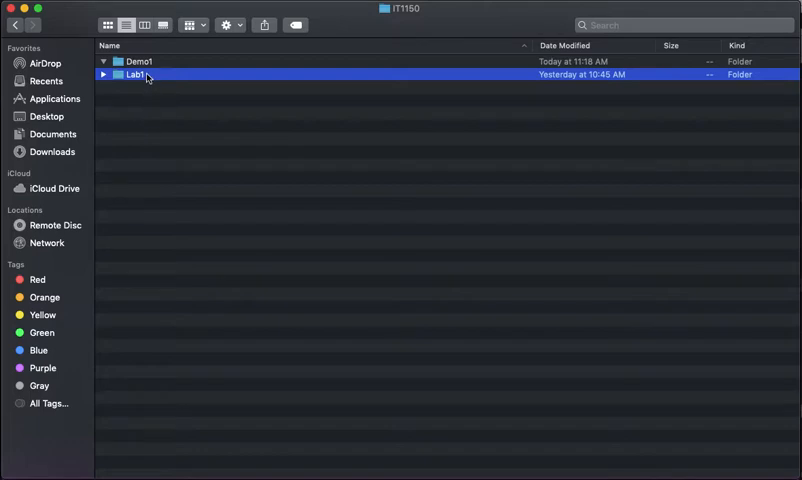
{"action": "mouse_move", "coordinate": [140, 122]}
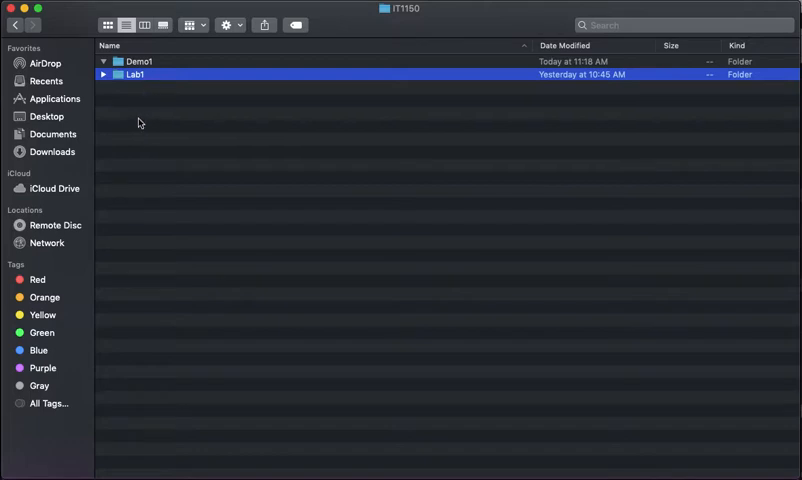
{"action": "mouse_move", "coordinate": [141, 96]}
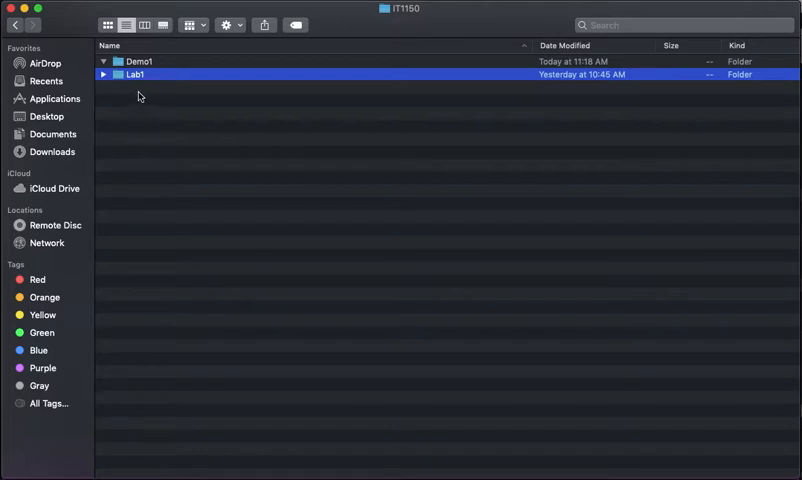
{"action": "mouse_move", "coordinate": [388, 20]}
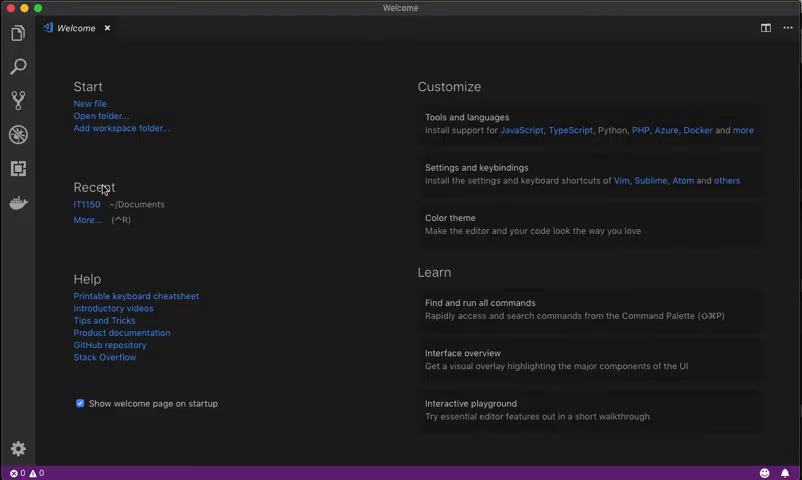
{"action": "mouse_move", "coordinate": [87, 204]}
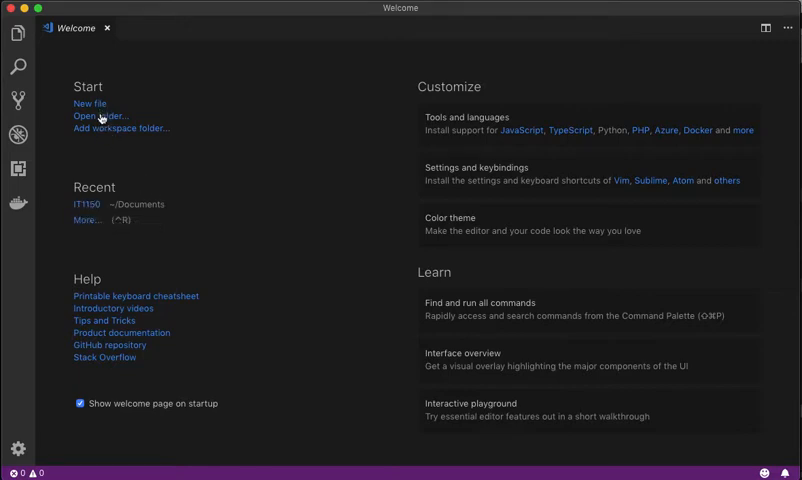
{"action": "left_click", "coordinate": [94, 116]}
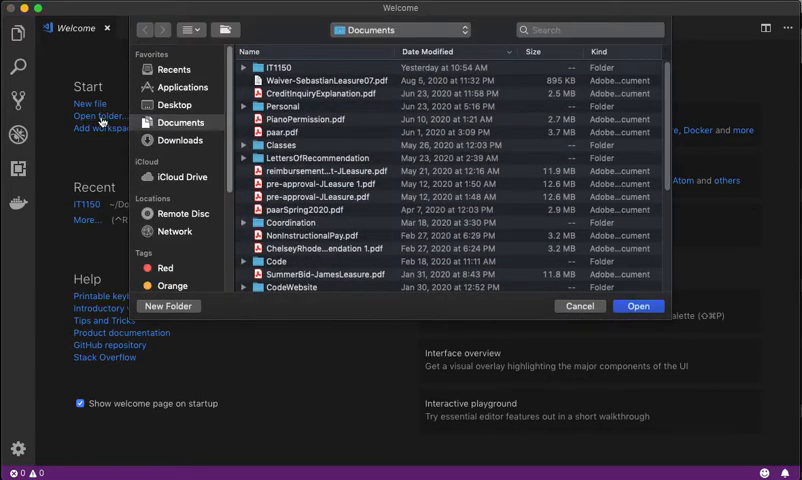
{"action": "left_click", "coordinate": [579, 306]}
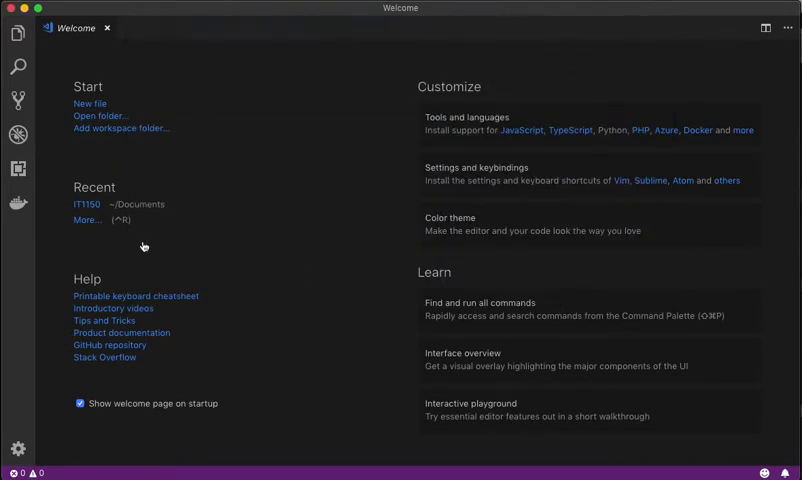
{"action": "mouse_move", "coordinate": [100, 115]}
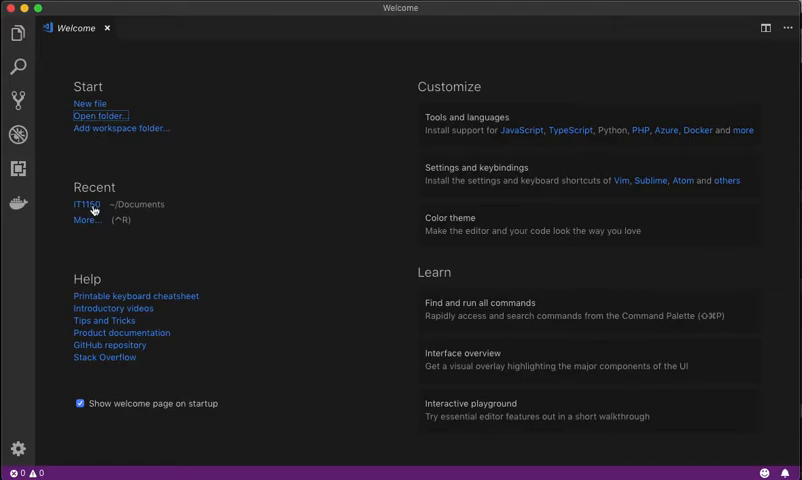
Step: Open the recent IT1150 folder and expand its Demo1 and Lab1 folders
{"action": "left_click", "coordinate": [17, 33]}
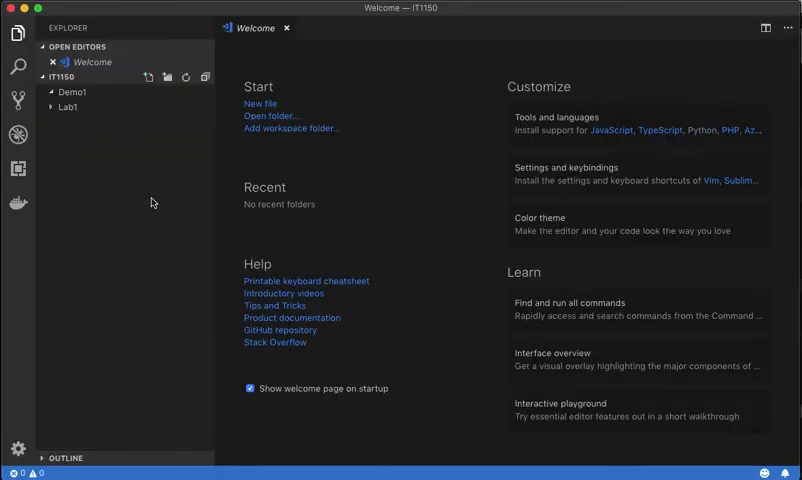
{"action": "mouse_move", "coordinate": [147, 199]}
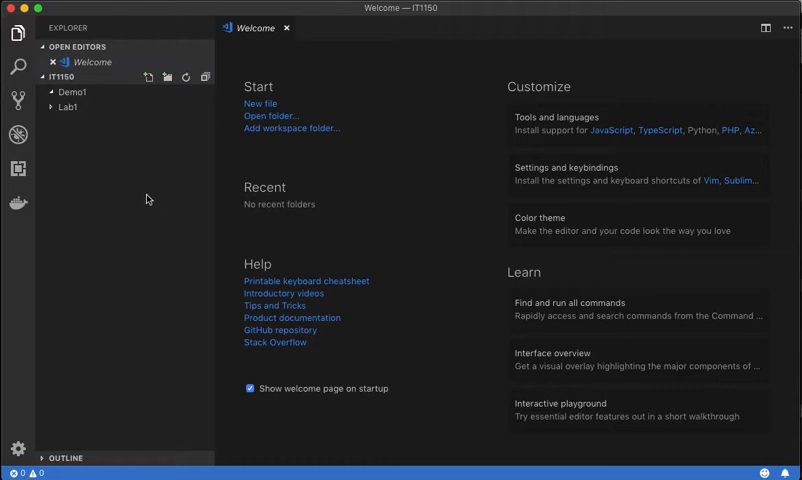
{"action": "left_click", "coordinate": [72, 92]}
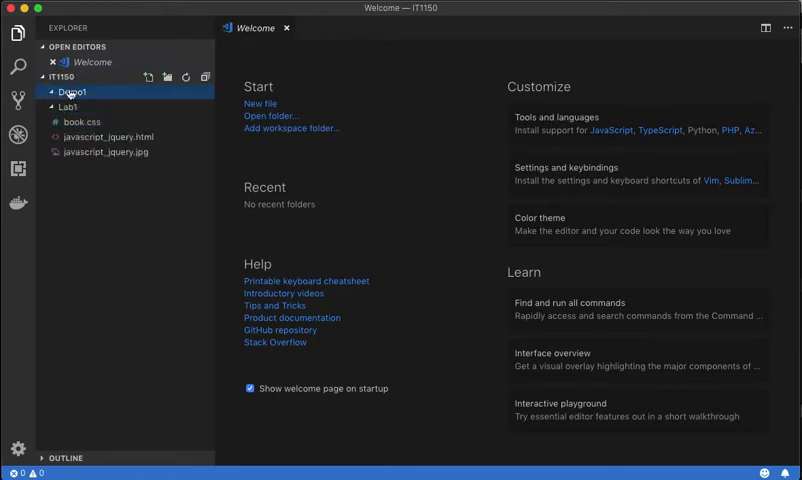
{"action": "left_click", "coordinate": [69, 106]}
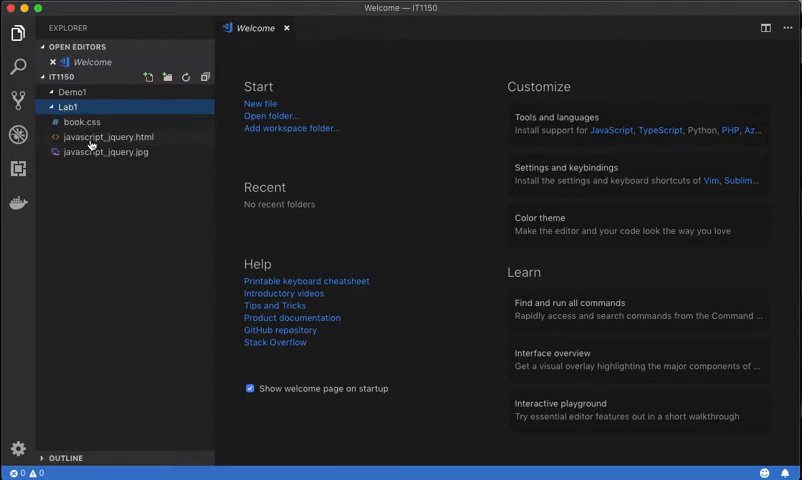
{"action": "mouse_move", "coordinate": [158, 137]}
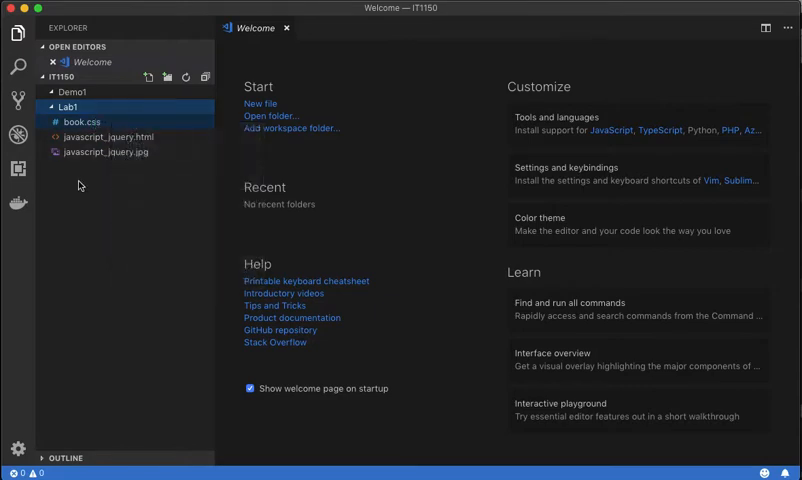
{"action": "mouse_move", "coordinate": [83, 122]}
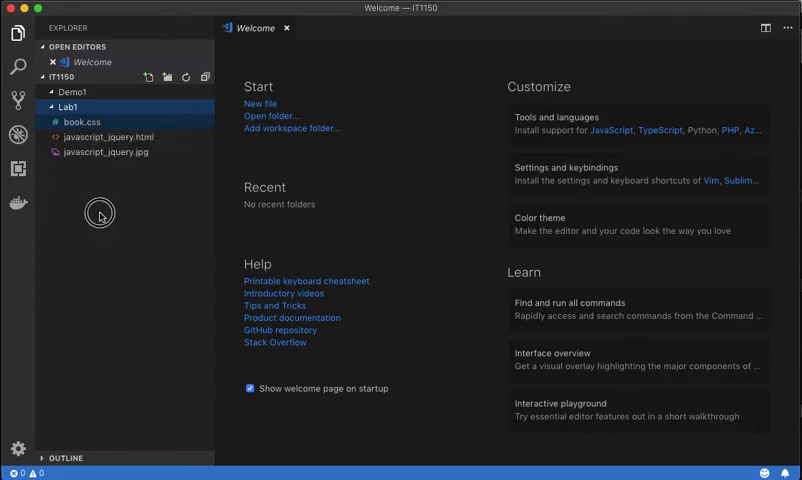
Step: Expand and collapse Lab1 again, then collapse Demo1
{"action": "left_click", "coordinate": [70, 107]}
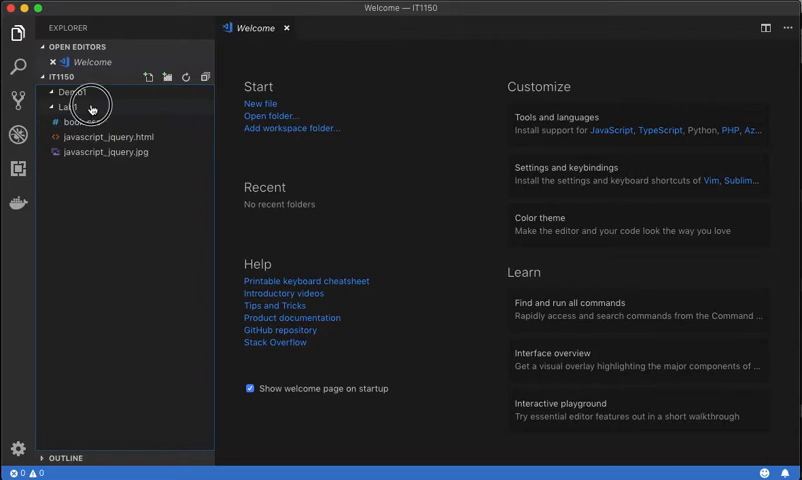
{"action": "left_click", "coordinate": [69, 106]}
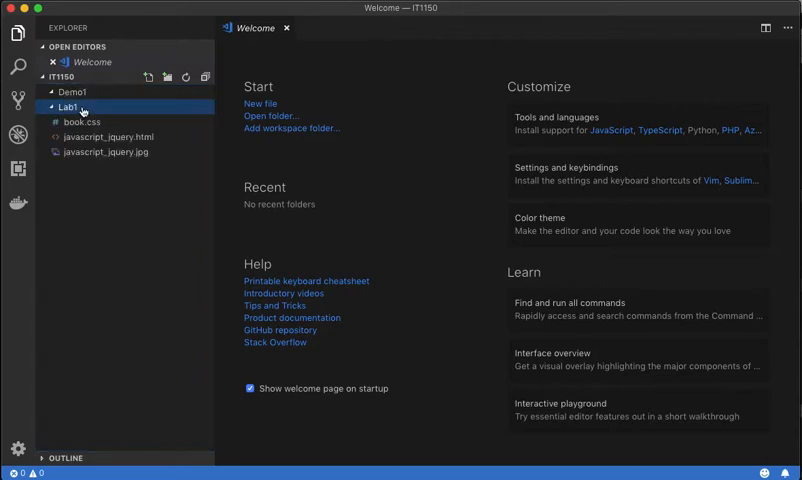
{"action": "left_click", "coordinate": [67, 107]}
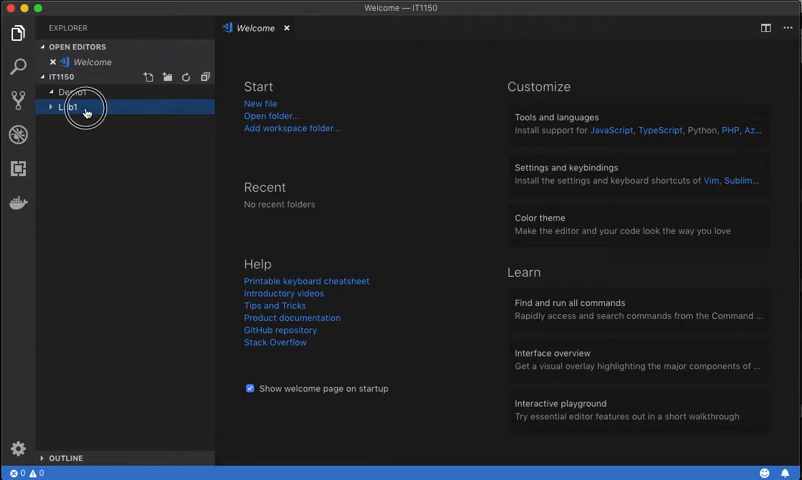
{"action": "left_click", "coordinate": [68, 106]}
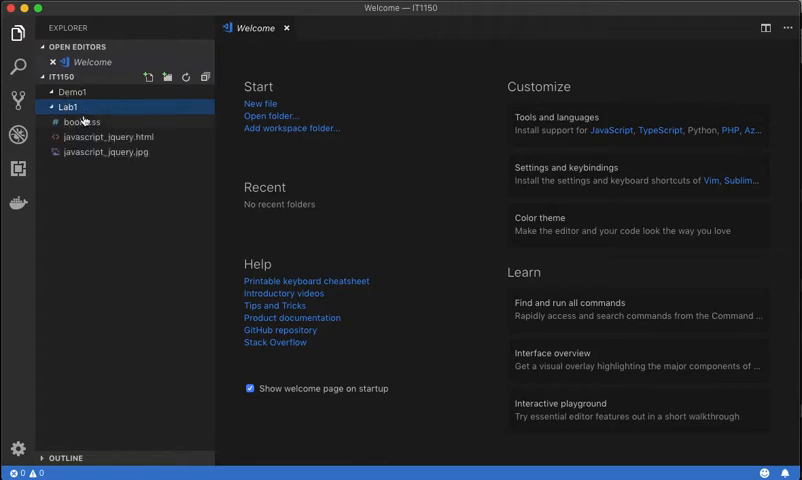
{"action": "left_click", "coordinate": [68, 107]}
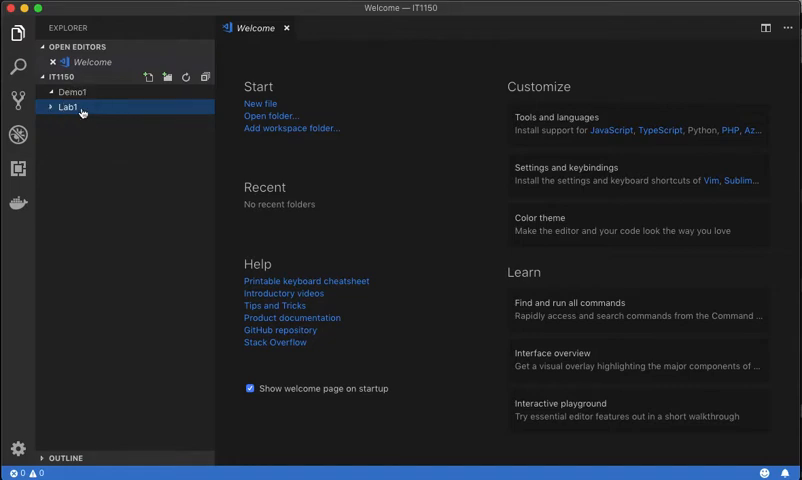
{"action": "left_click", "coordinate": [72, 91]}
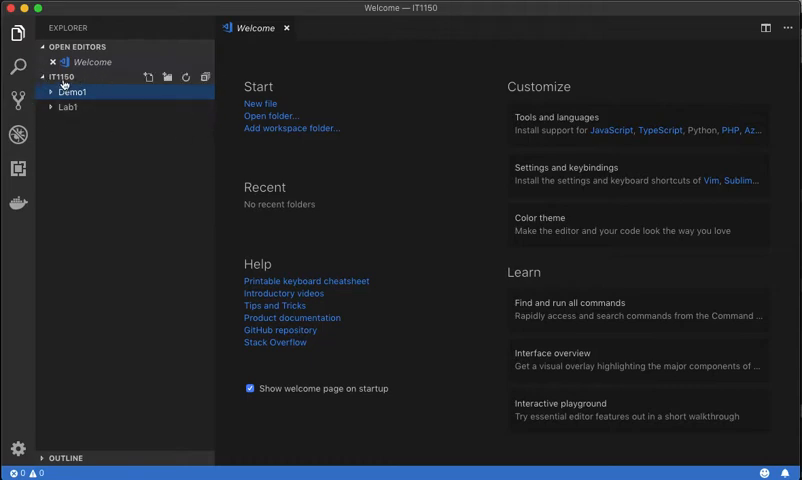
{"action": "left_click", "coordinate": [50, 91]}
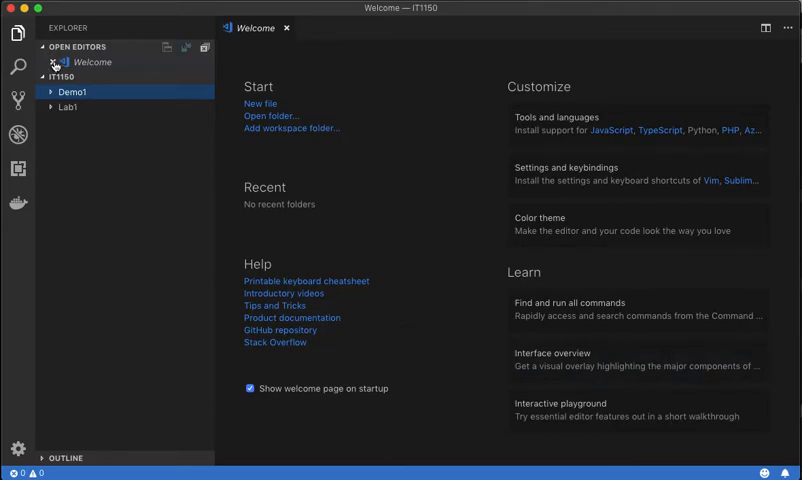
Step: Close the Welcome tab, expand Demo1, and create a new Lab2 folder
{"action": "left_click", "coordinate": [287, 28]}
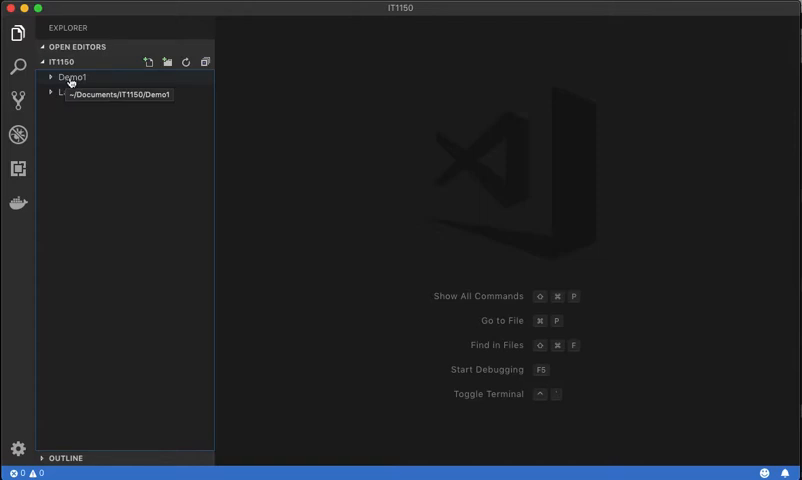
{"action": "left_click", "coordinate": [72, 77]}
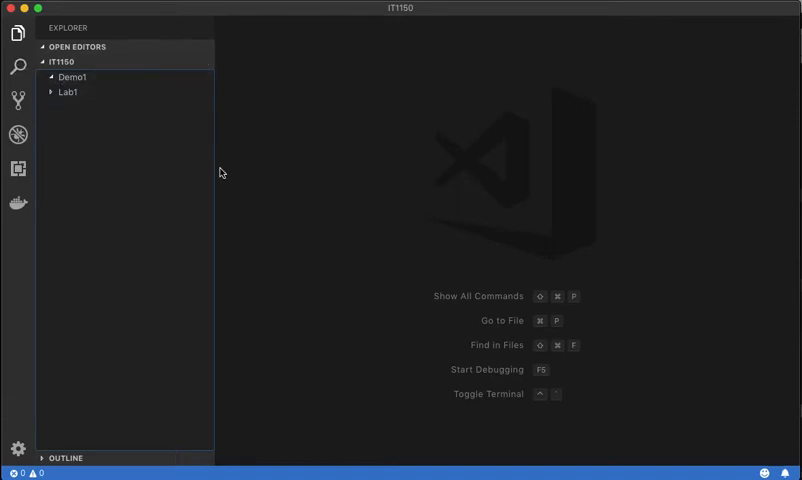
{"action": "mouse_move", "coordinate": [138, 93]}
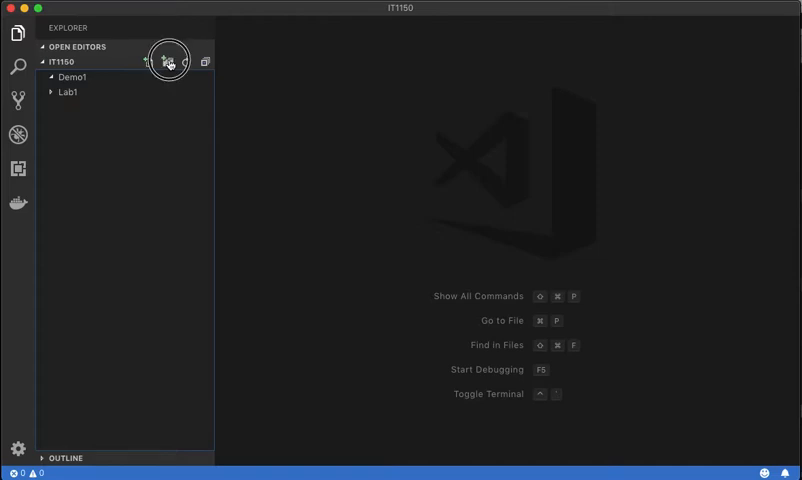
{"action": "left_click", "coordinate": [167, 62]}
{"action": "type", "text": "Lab2"}
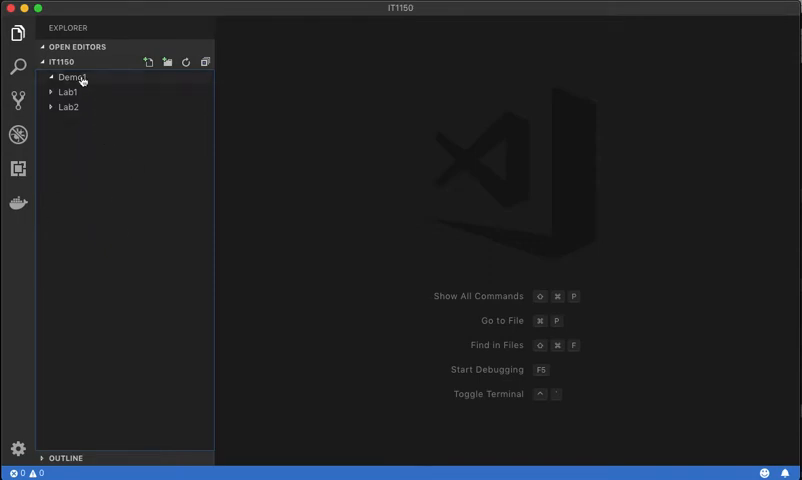
Step: Add a new file named index.html under Demo1 in the Explorer
{"action": "left_click", "coordinate": [72, 76]}
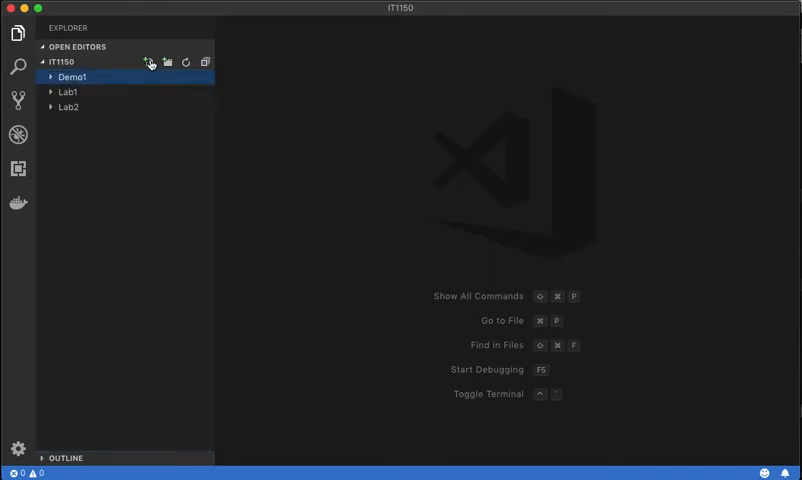
{"action": "mouse_move", "coordinate": [150, 62]}
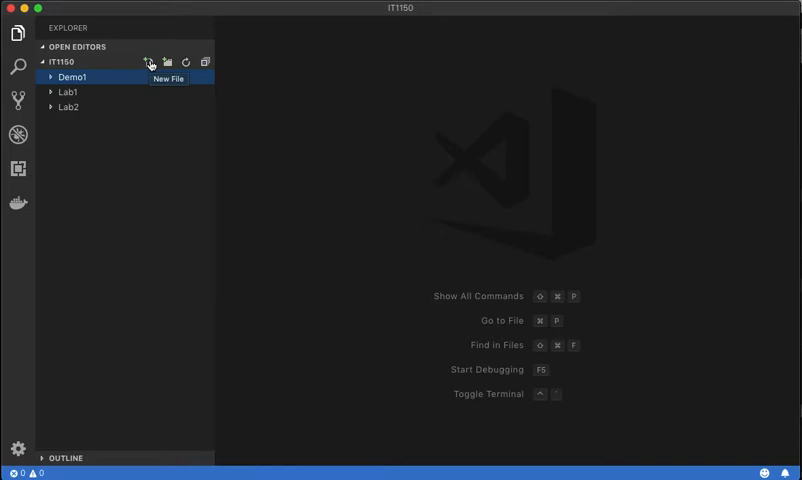
{"action": "left_click", "coordinate": [148, 62]}
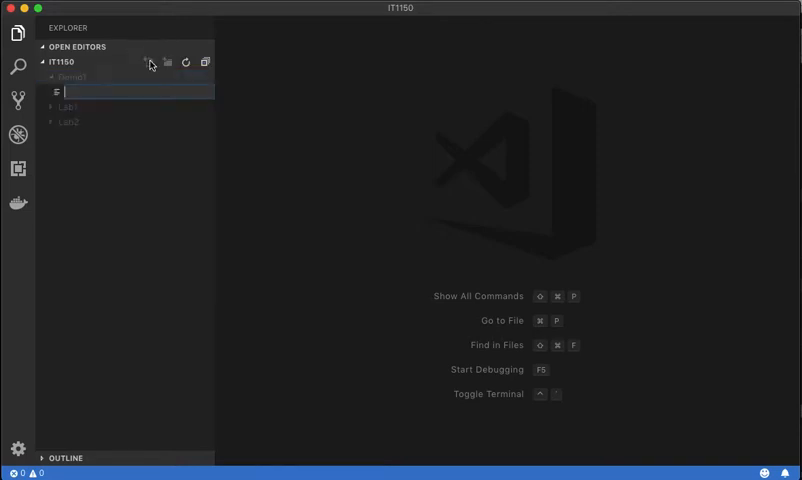
{"action": "type", "text": "index."}
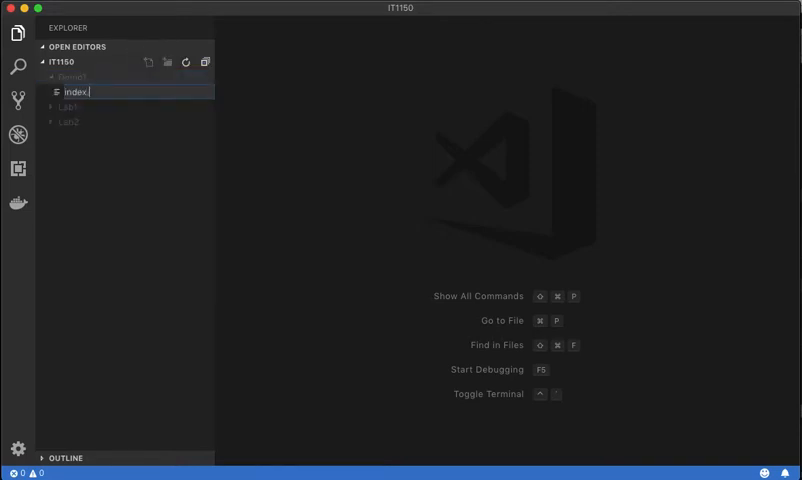
{"action": "type", "text": "html"}
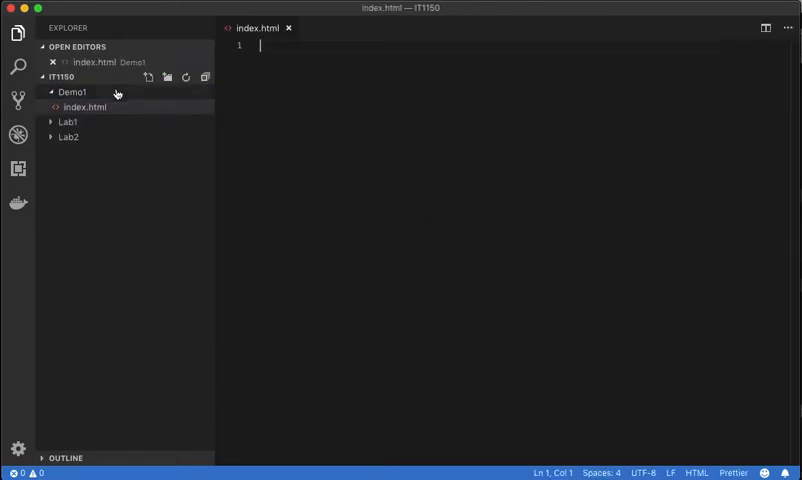
{"action": "mouse_move", "coordinate": [84, 107]}
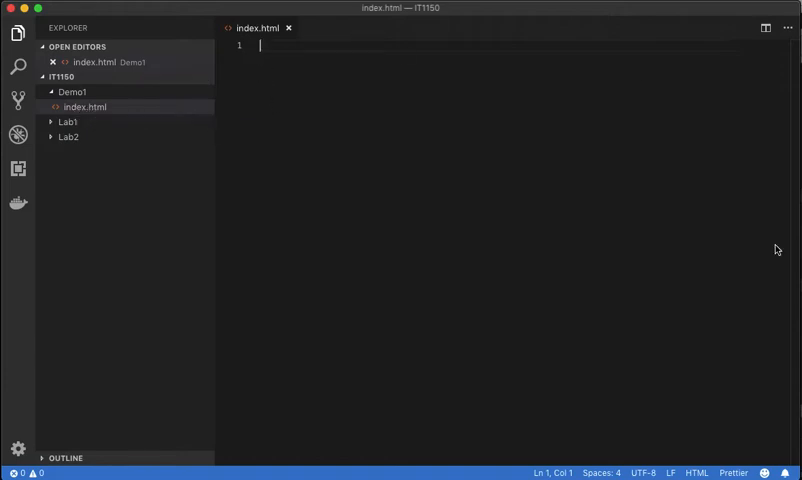
{"action": "mouse_move", "coordinate": [327, 25]}
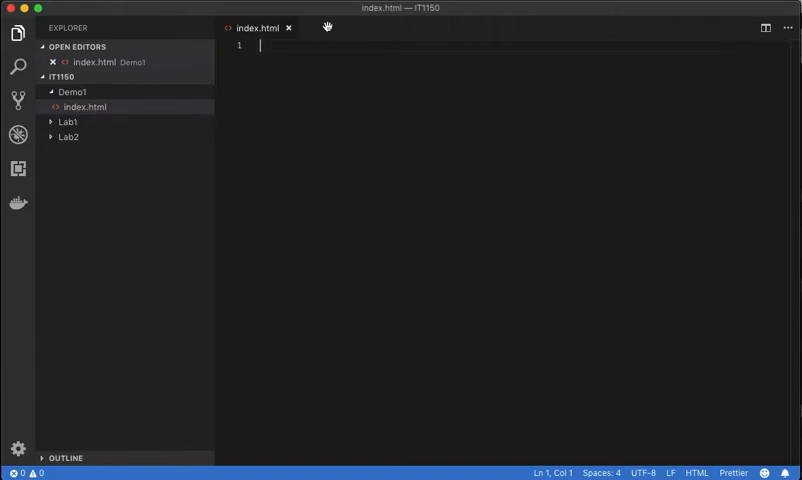
{"action": "mouse_move", "coordinate": [100, 70]}
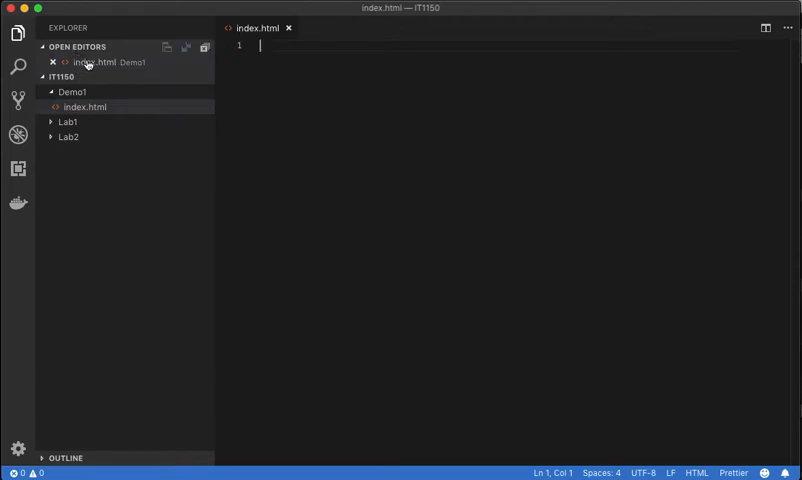
{"action": "mouse_move", "coordinate": [145, 63]}
{"action": "type", "text": "<!DOCTYPE html>"}
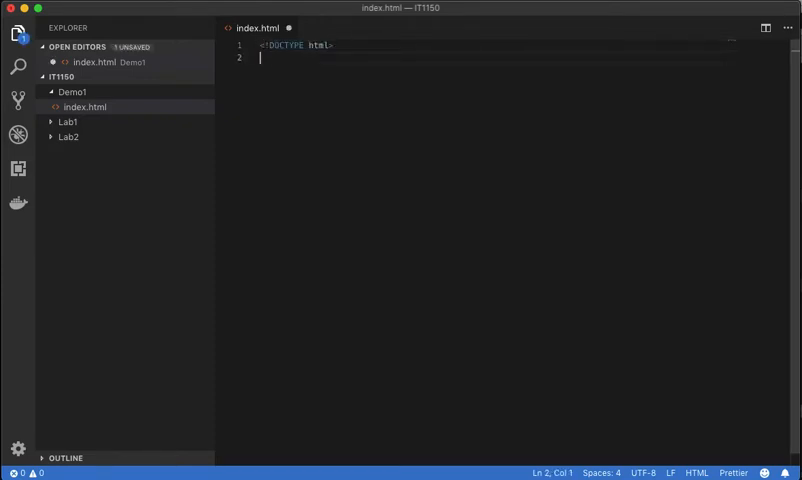
Step: Write <!DOCTYPE html> and an empty <html></html> pair with an indented blank line
{"action": "double_click", "coordinate": [286, 45]}
{"action": "type", "text": "<html>"}
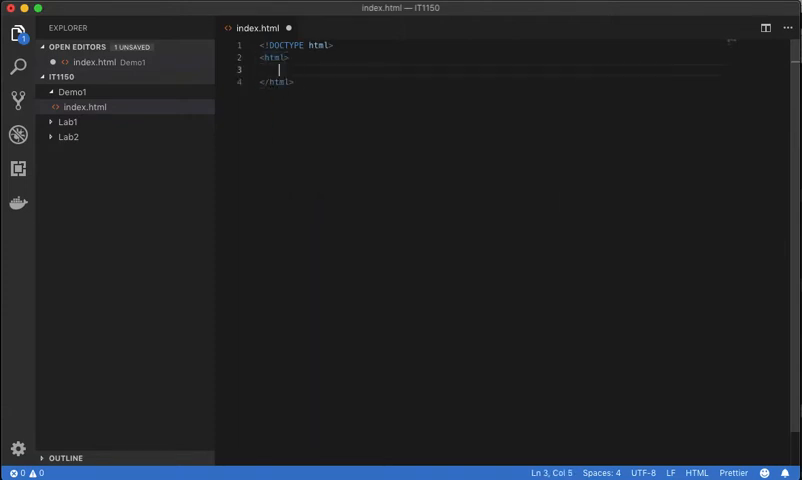
{"action": "double_click", "coordinate": [273, 57]}
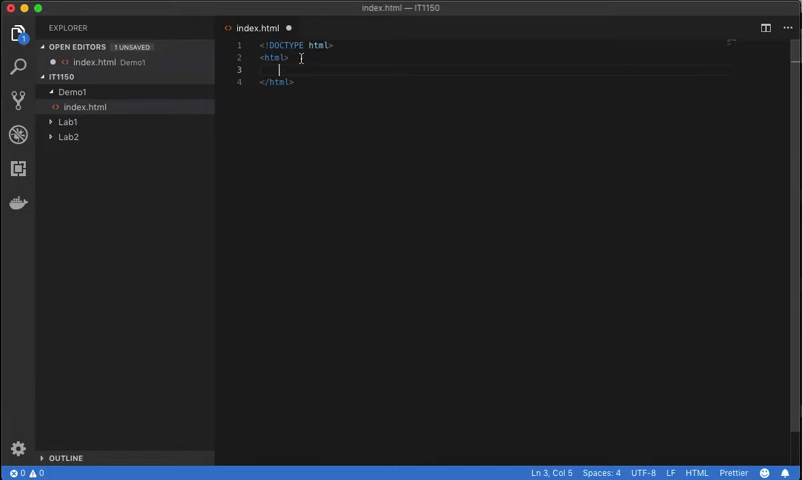
{"action": "double_click", "coordinate": [275, 57]}
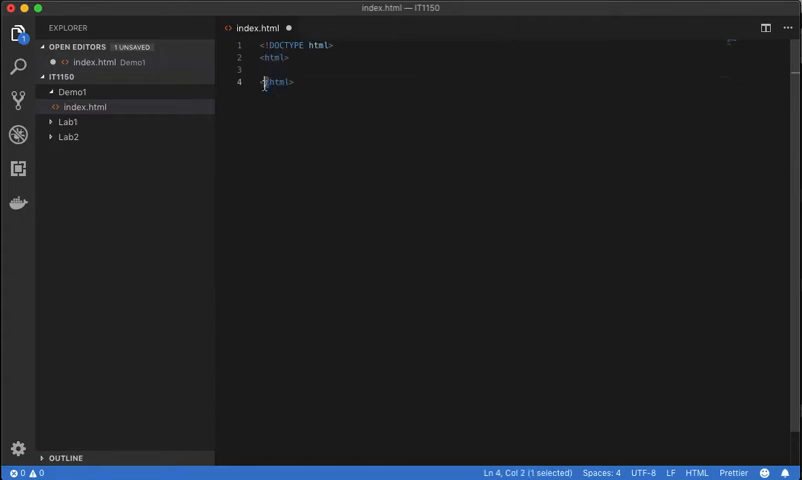
{"action": "mouse_move", "coordinate": [320, 91]}
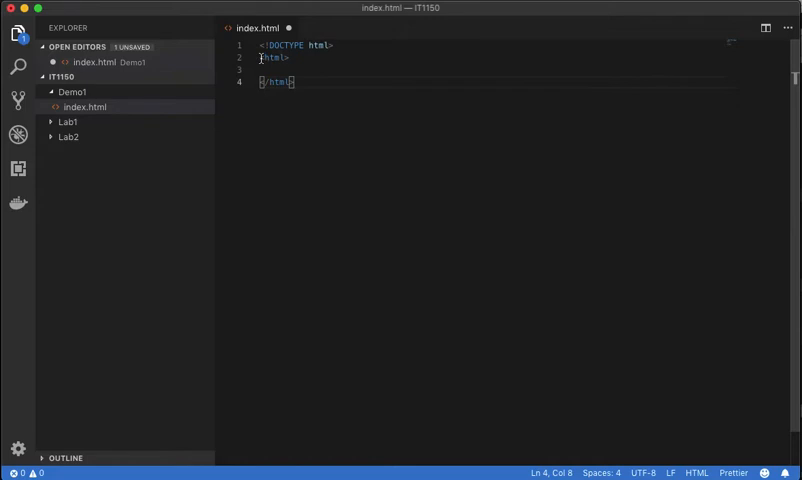
{"action": "double_click", "coordinate": [272, 57]}
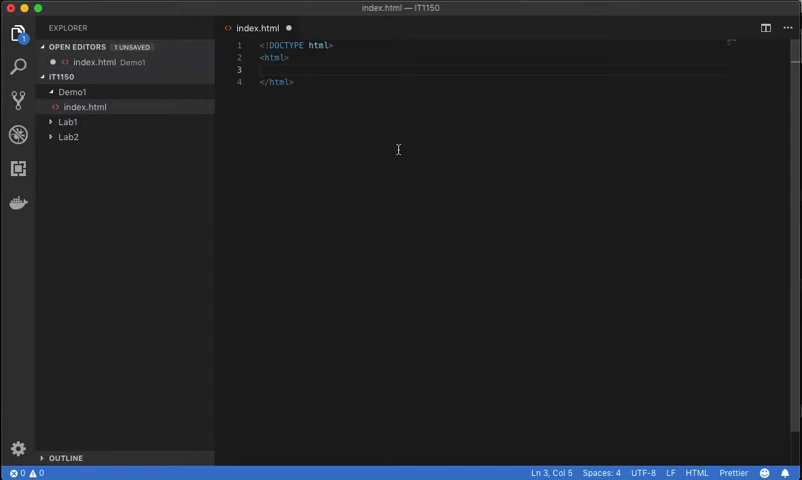
Step: Add <head> with <title>Demo for IT 1150</title> and a <body> reading 'hello, world!'
{"action": "type", "text": "<head></head>"}
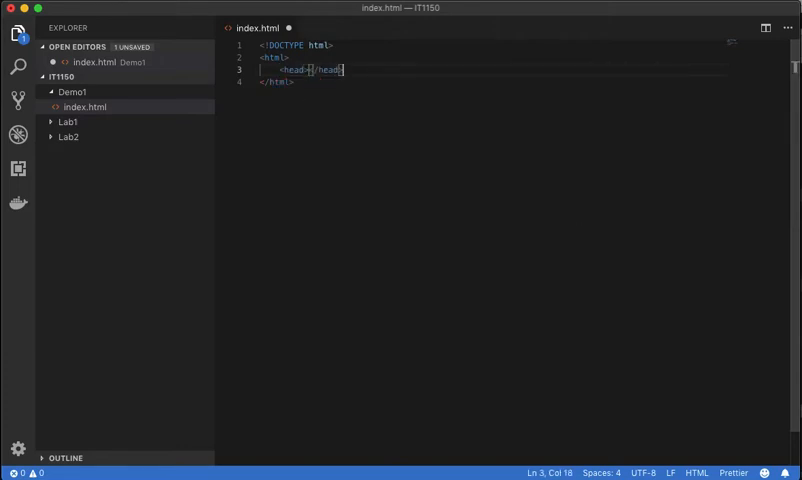
{"action": "type", "text": "<body>"}
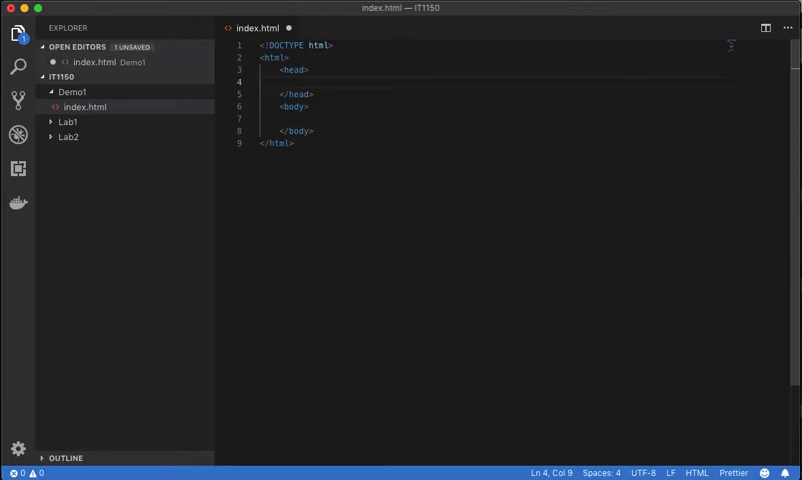
{"action": "type", "text": "<title></title>"}
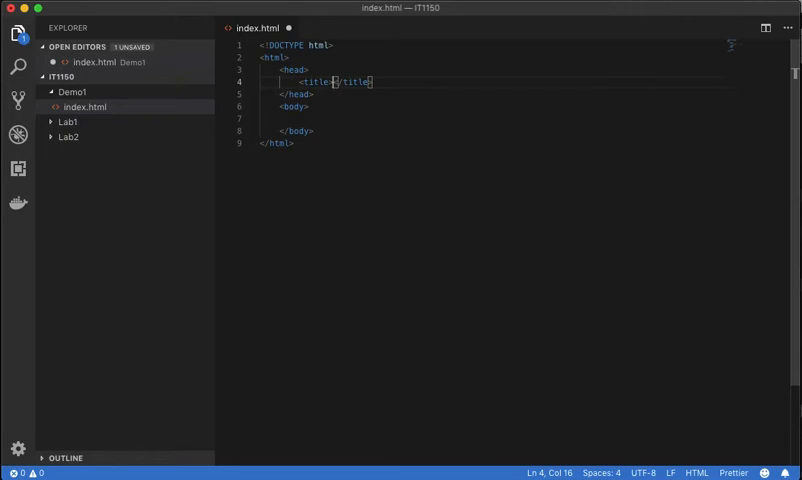
{"action": "type", "text": "Demo for"}
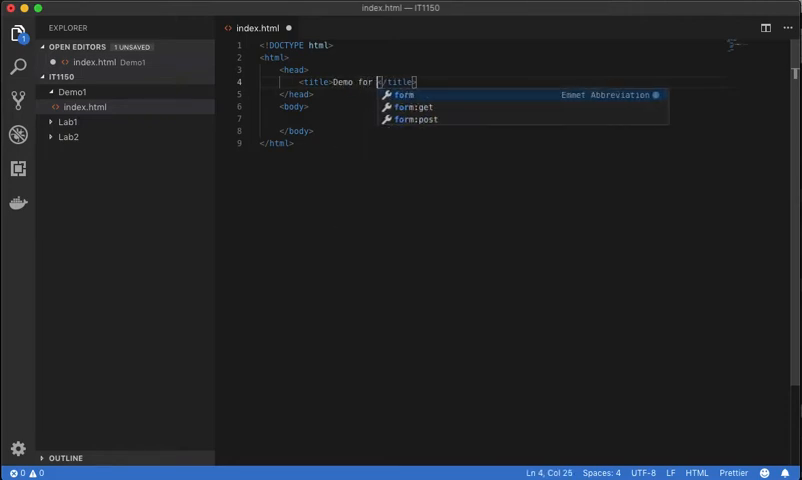
{"action": "type", "text": "IT1150"}
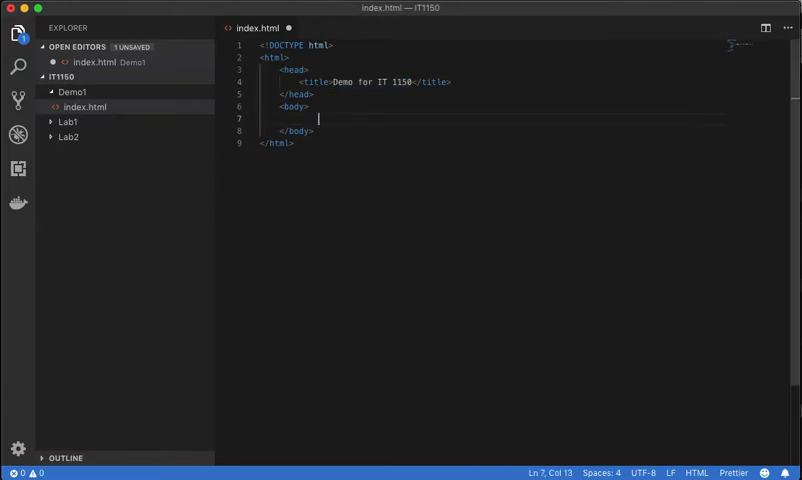
{"action": "type", "text": "hello, wo"}
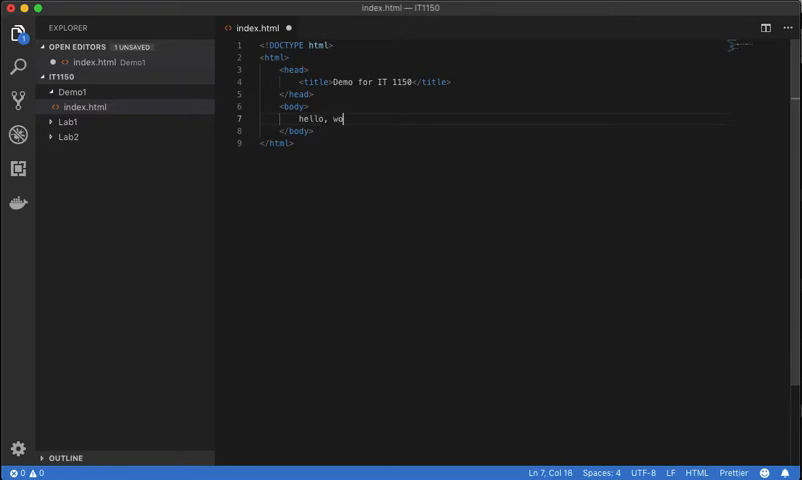
{"action": "type", "text": "rld!"}
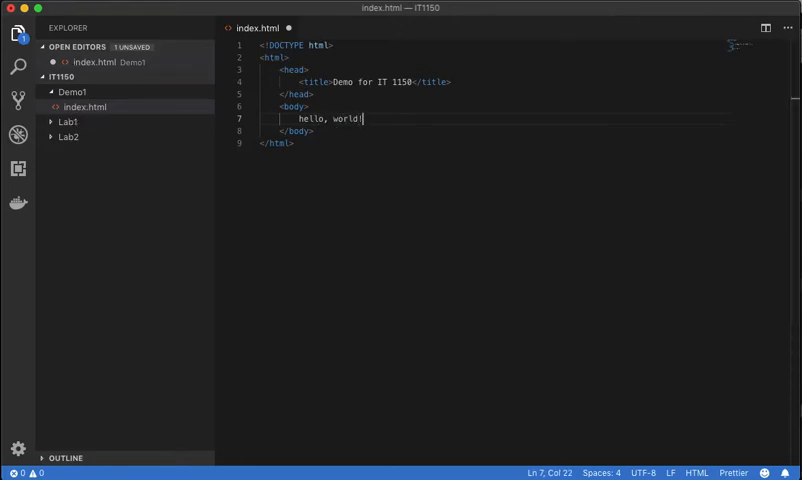
Step: Save index.html and copy its full path from the Explorer context menu
{"action": "right_click", "coordinate": [85, 106]}
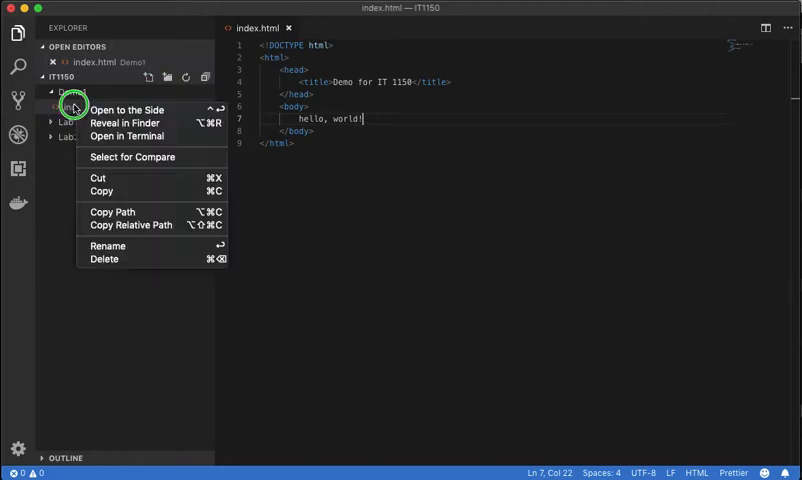
{"action": "mouse_move", "coordinate": [124, 122]}
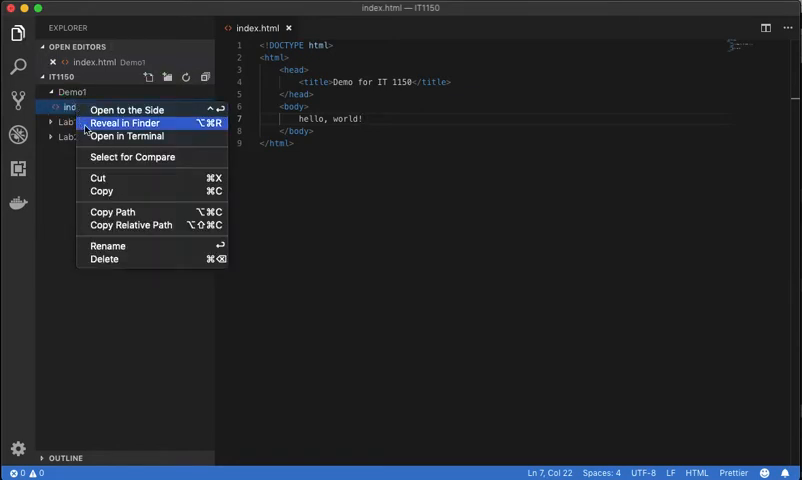
{"action": "mouse_move", "coordinate": [112, 211]}
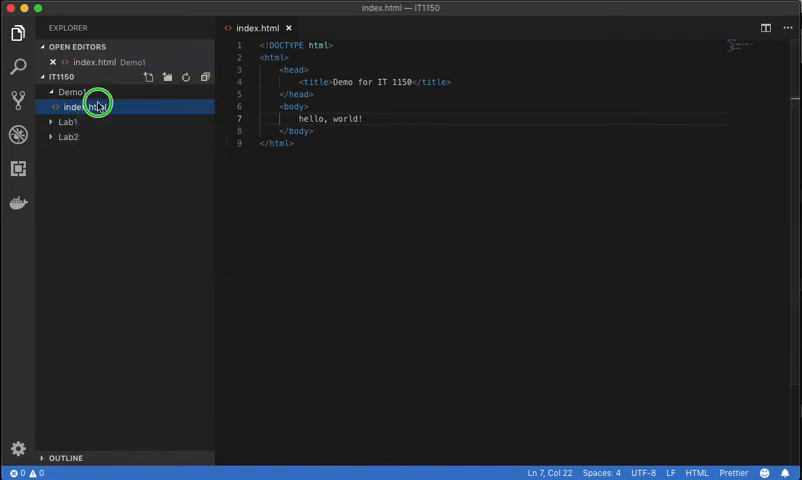
{"action": "right_click", "coordinate": [82, 106]}
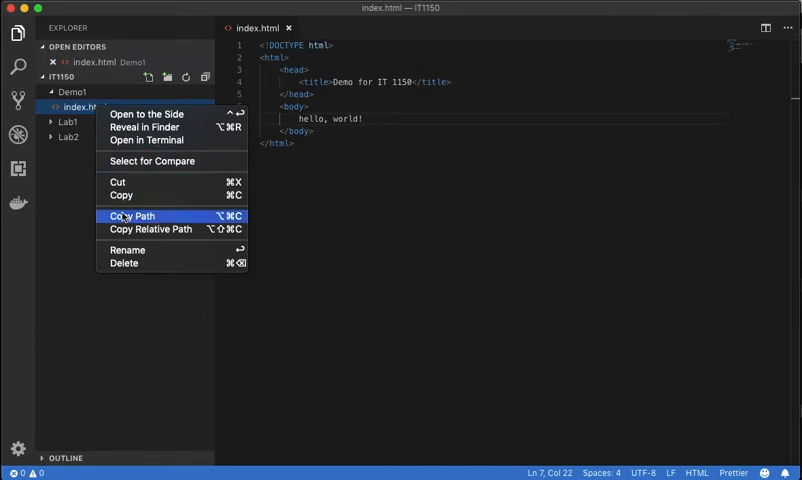
{"action": "left_click", "coordinate": [133, 215]}
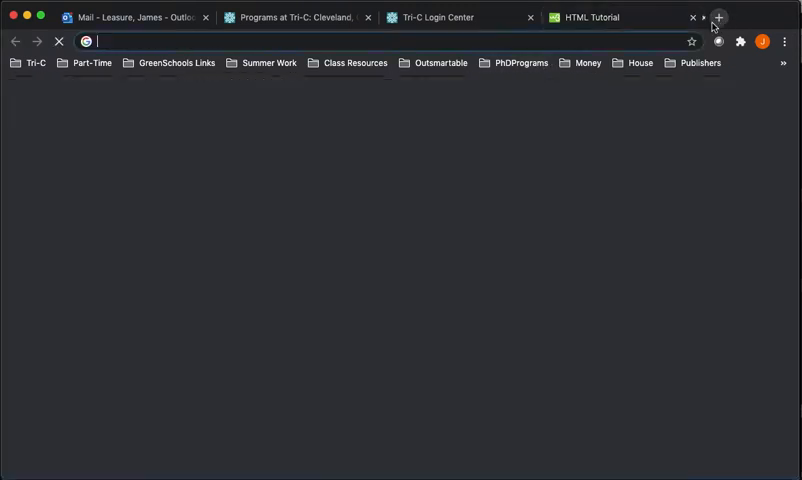
Step: Load /Users/james/Documents/IT1150/Demo1/index.html in Chrome and view its page source
{"action": "type", "text": "/Users/james/Documents/IT1150/Demo1/index.html"}
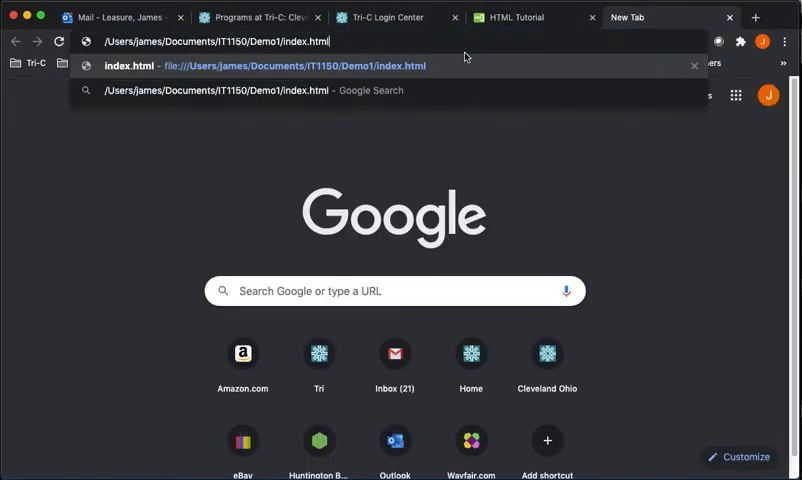
{"action": "right_click", "coordinate": [240, 135]}
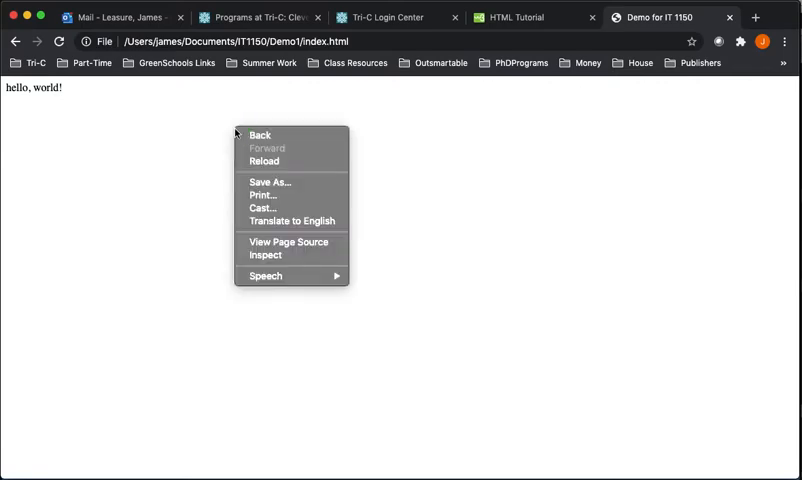
{"action": "mouse_move", "coordinate": [270, 182]}
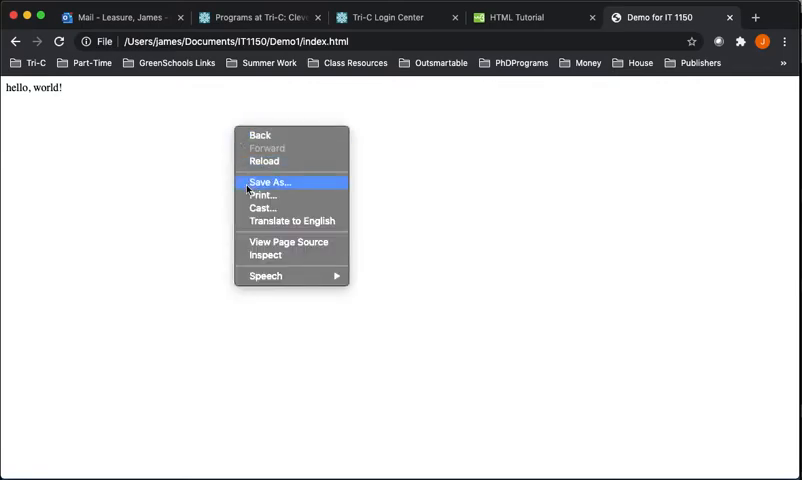
{"action": "left_click", "coordinate": [288, 241]}
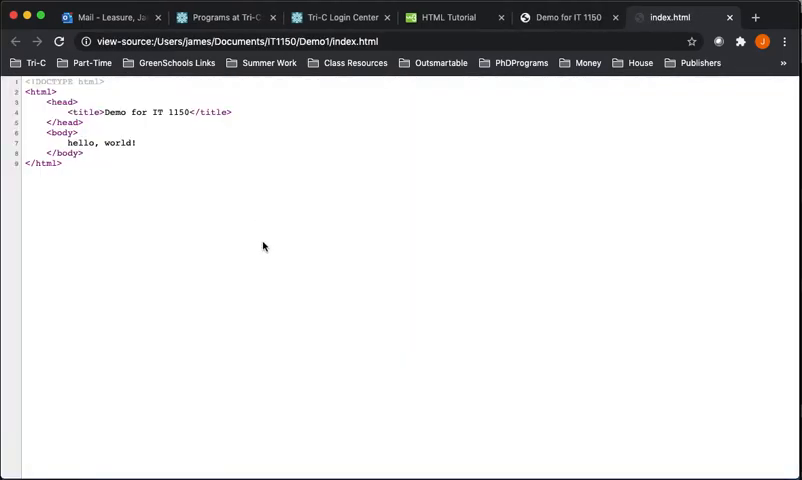
{"action": "mouse_move", "coordinate": [266, 224]}
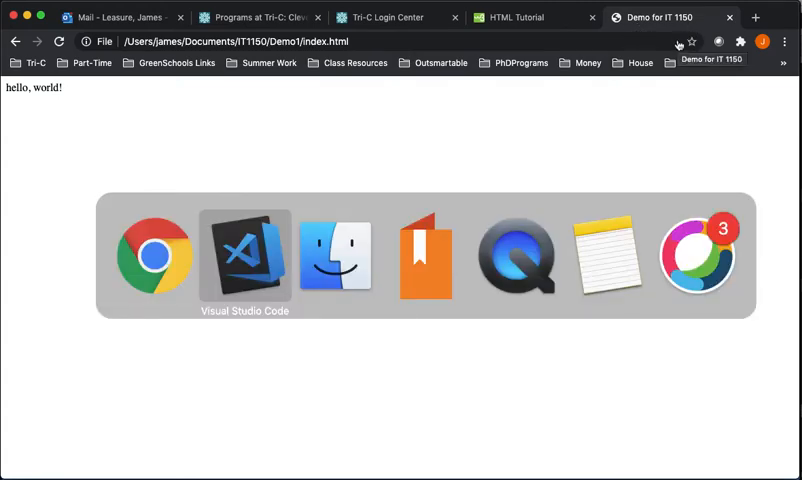
{"action": "left_click", "coordinate": [244, 255]}
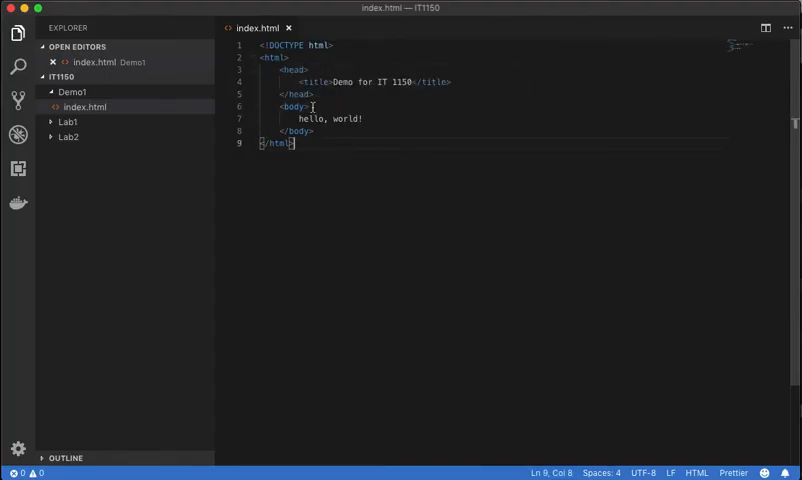
Step: Reorder the closing tags in index.html so </body> comes before </html>
{"action": "left_click", "coordinate": [312, 118]}
{"action": "type", "text": "</"}
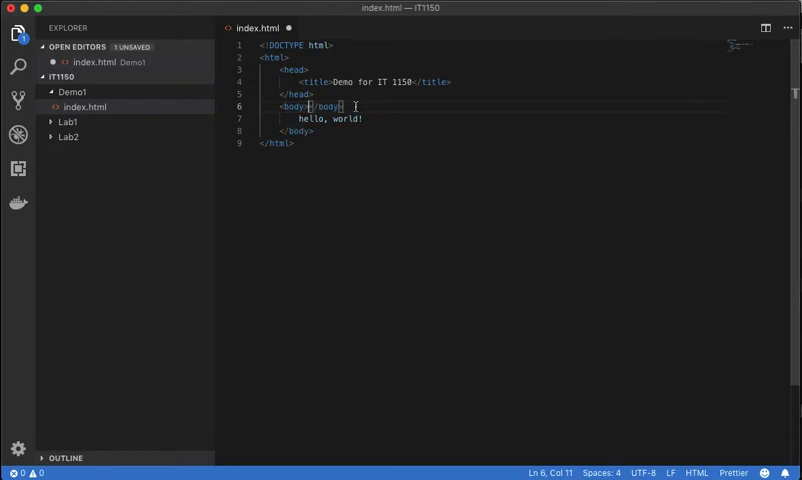
{"action": "double_click", "coordinate": [326, 107]}
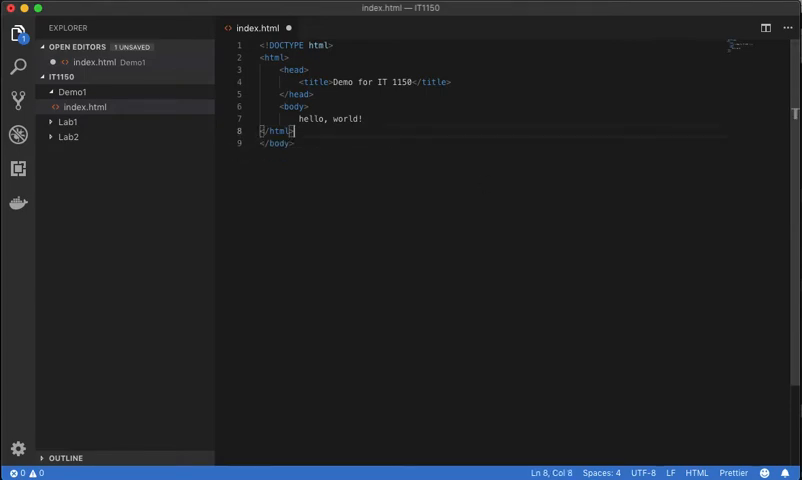
{"action": "double_click", "coordinate": [277, 57]}
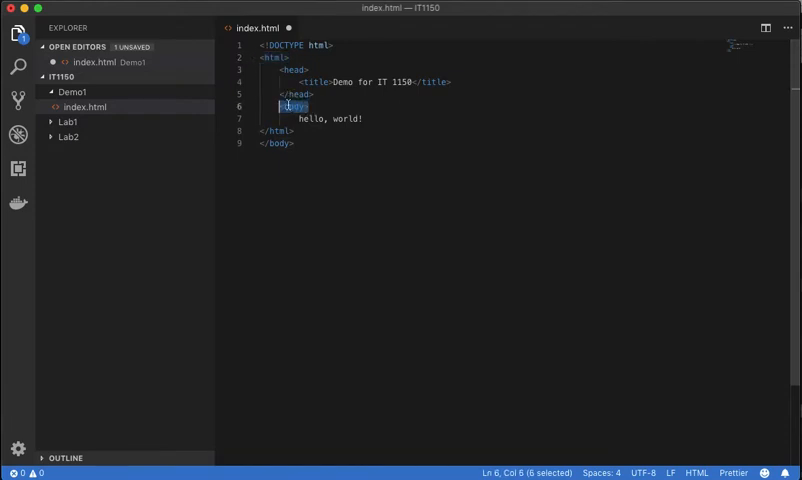
{"action": "left_click", "coordinate": [312, 106]}
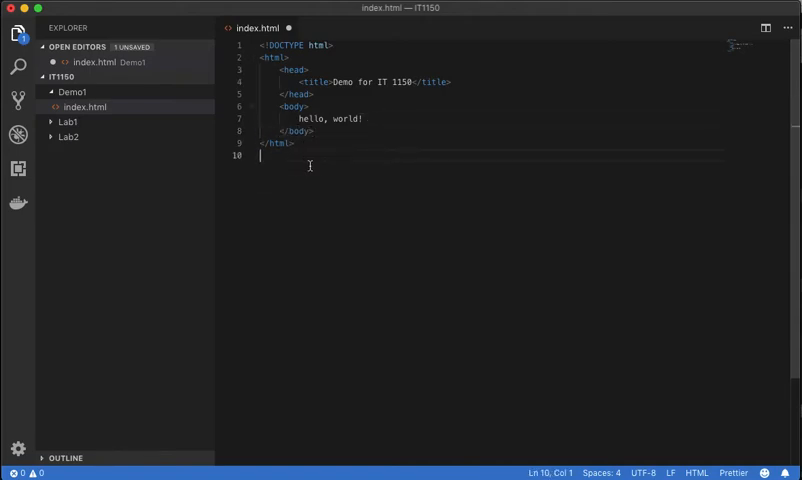
{"action": "double_click", "coordinate": [293, 107]}
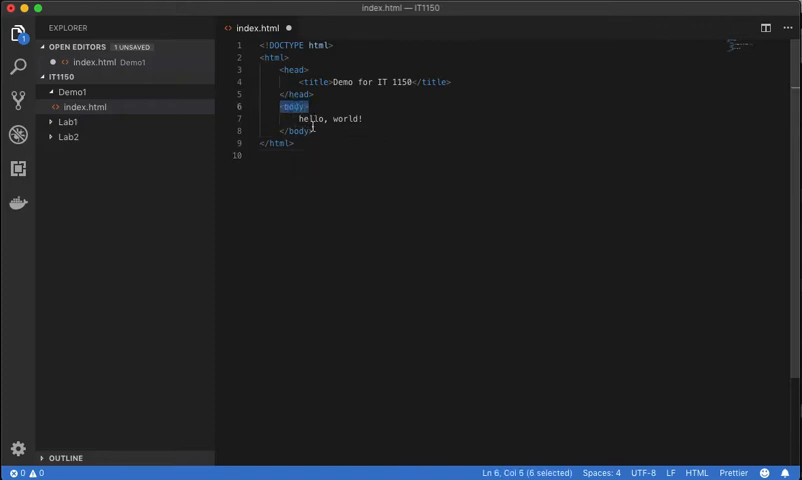
{"action": "left_click", "coordinate": [296, 131]}
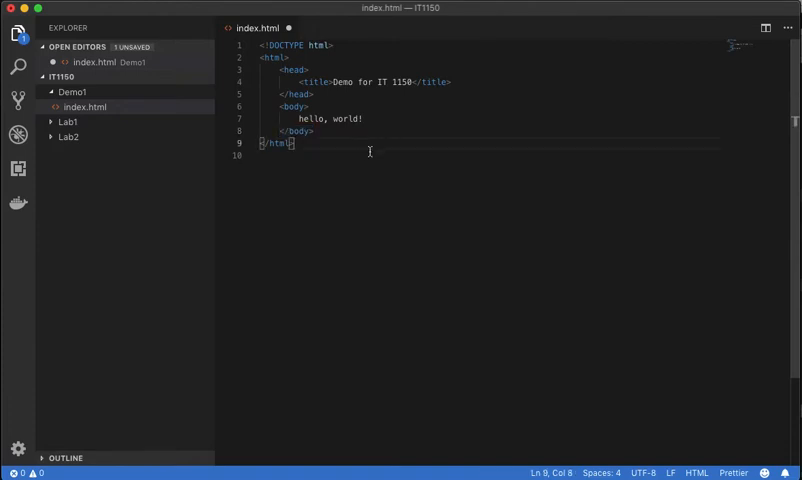
{"action": "mouse_move", "coordinate": [321, 207]}
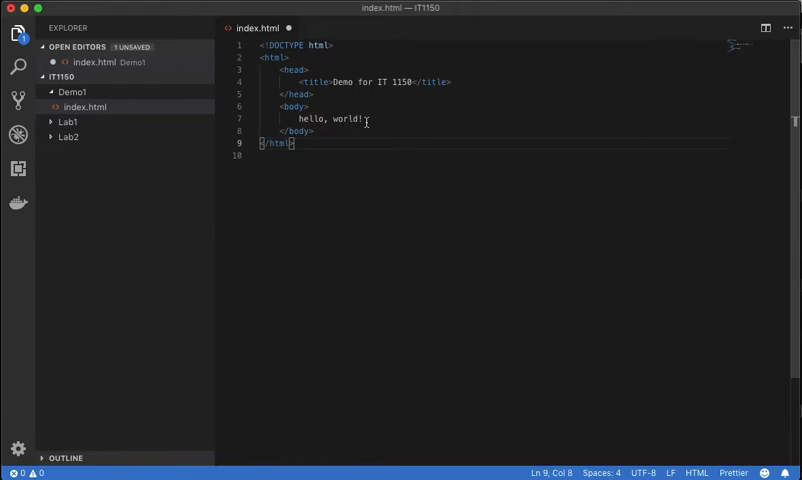
{"action": "double_click", "coordinate": [342, 118]}
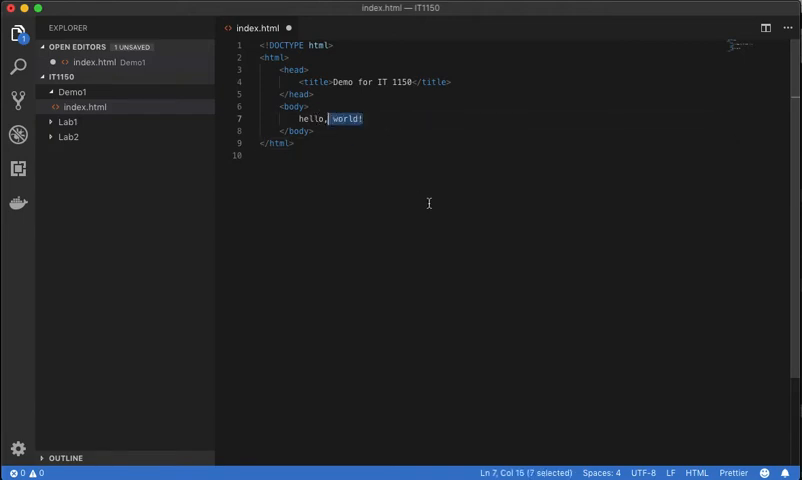
Step: Replace 'world' with 'IT 1150' in the greeting and save index.html
{"action": "type", "text": "IT 1150"}
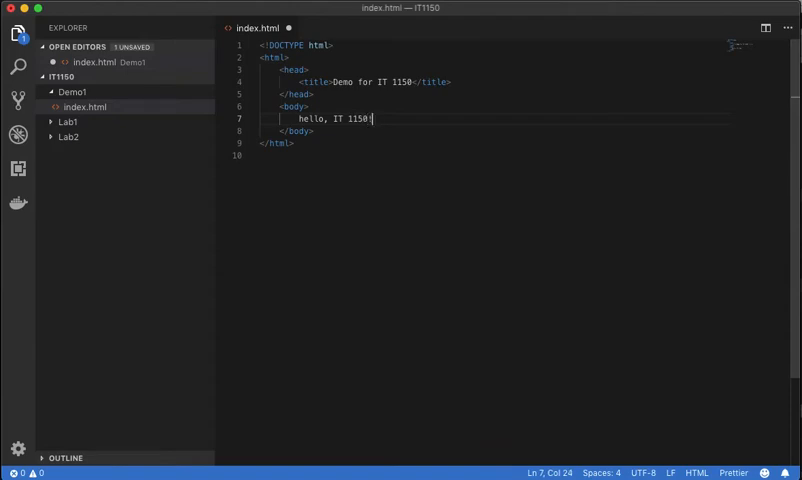
{"action": "key", "text": "cmd+s"}
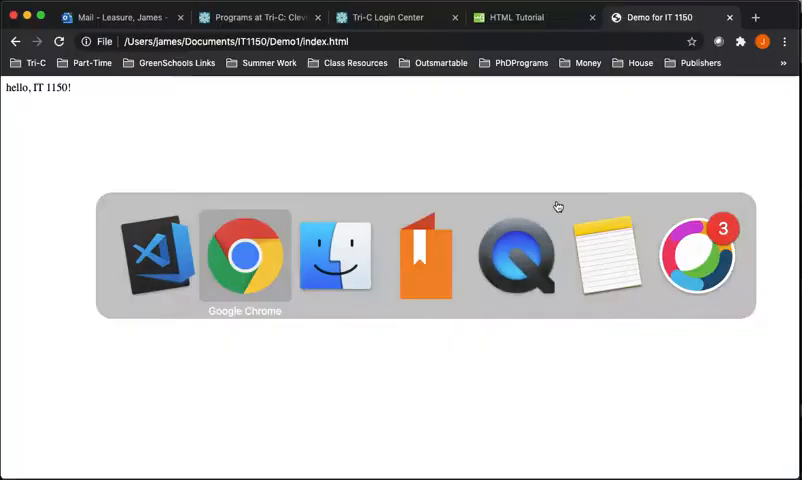
Step: Leave the demo page showing 'hello, IT 1150!' and switch to the W3Schools HTML Tutorial tab
{"action": "left_click", "coordinate": [510, 17]}
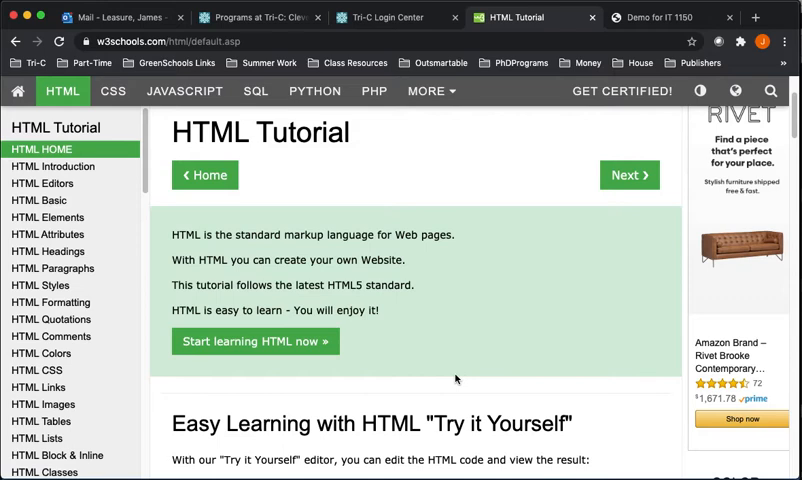
Step: Hide the bookmarks bar, reload at w3schools.com/html, and scroll to the Try it Yourself example
{"action": "left_click", "coordinate": [784, 42]}
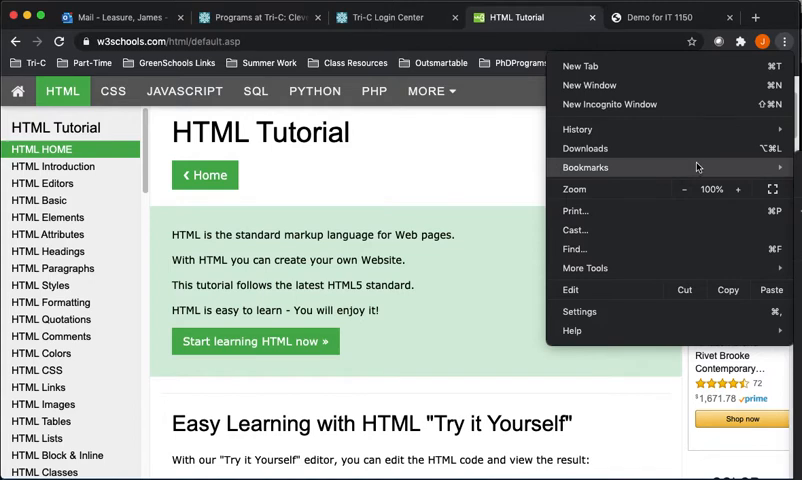
{"action": "mouse_move", "coordinate": [535, 146]}
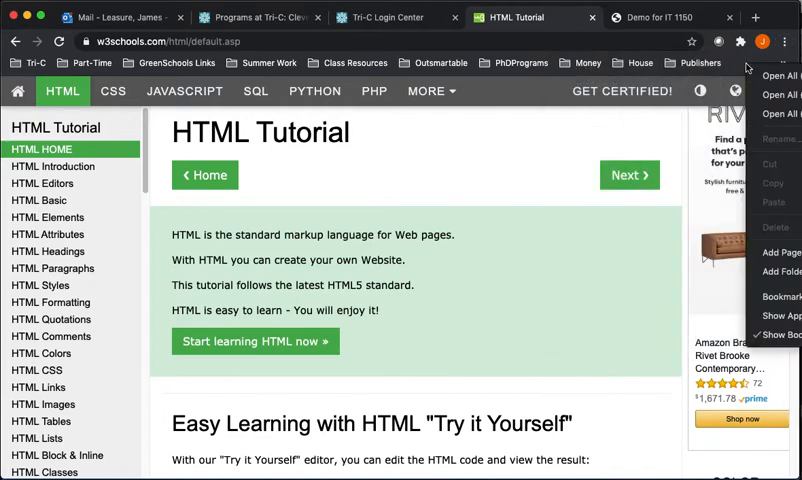
{"action": "left_click", "coordinate": [663, 269]}
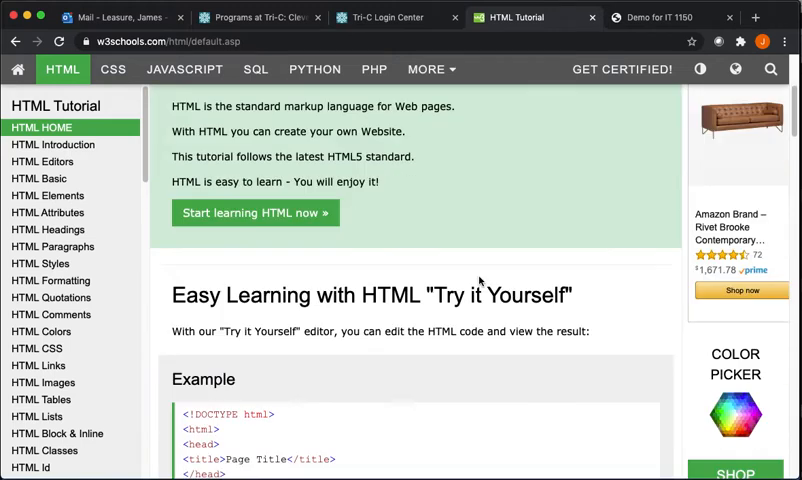
{"action": "scroll", "scroll_direction": "down", "scroll_amount": 3}
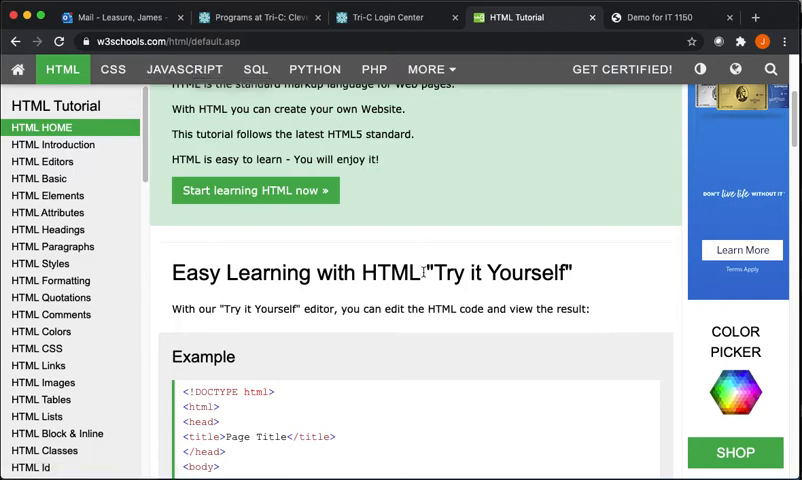
{"action": "scroll", "scroll_direction": "up", "scroll_amount": 3}
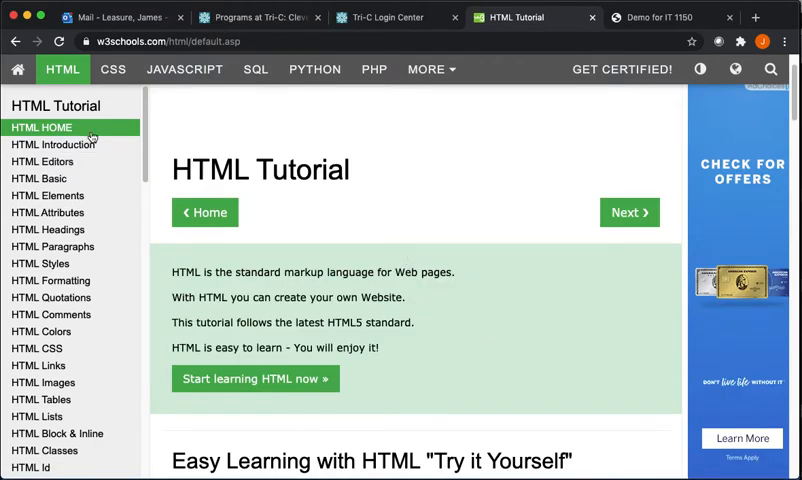
{"action": "scroll", "scroll_direction": "down", "scroll_amount": 3}
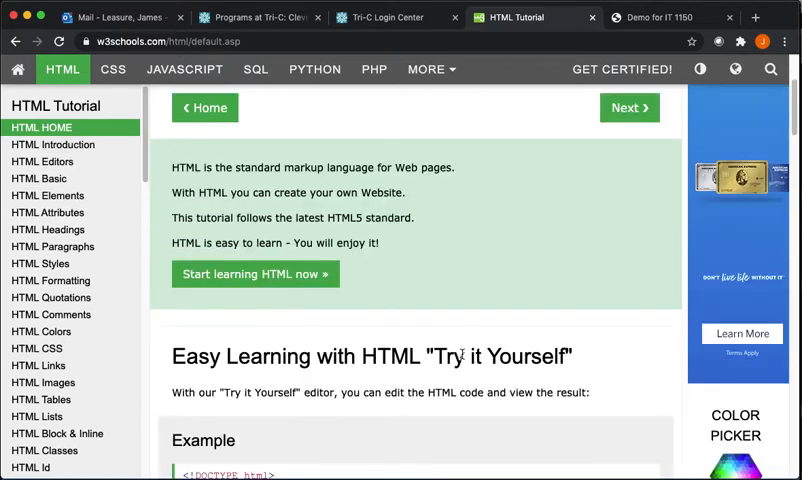
{"action": "scroll", "scroll_direction": "down", "scroll_amount": 3}
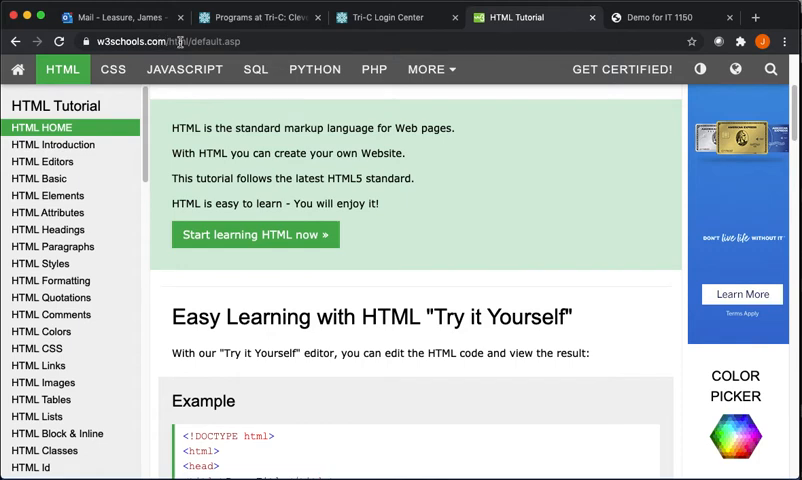
{"action": "double_click", "coordinate": [213, 41]}
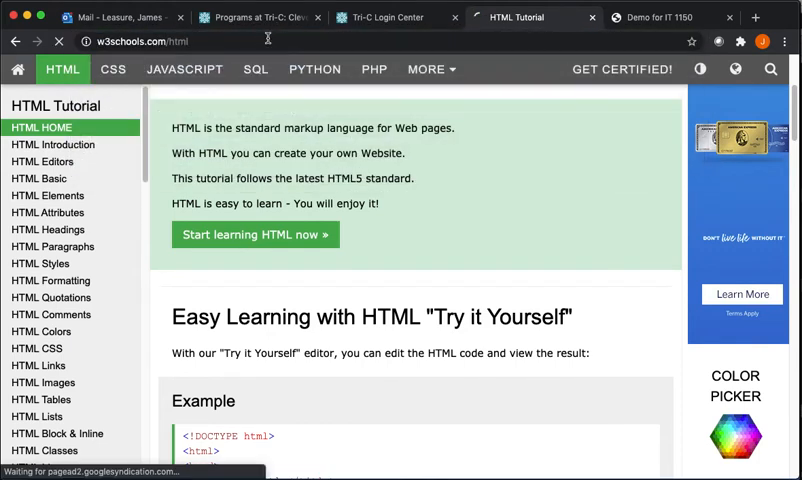
{"action": "scroll", "scroll_direction": "down", "scroll_amount": 3}
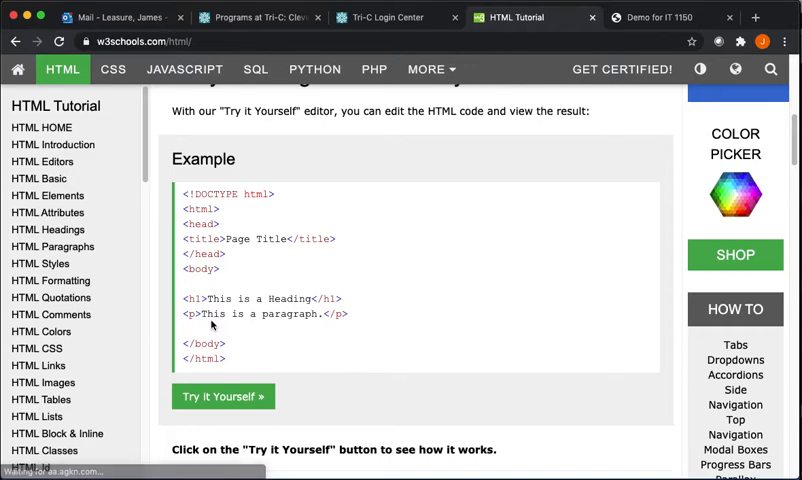
{"action": "mouse_move", "coordinate": [213, 377]}
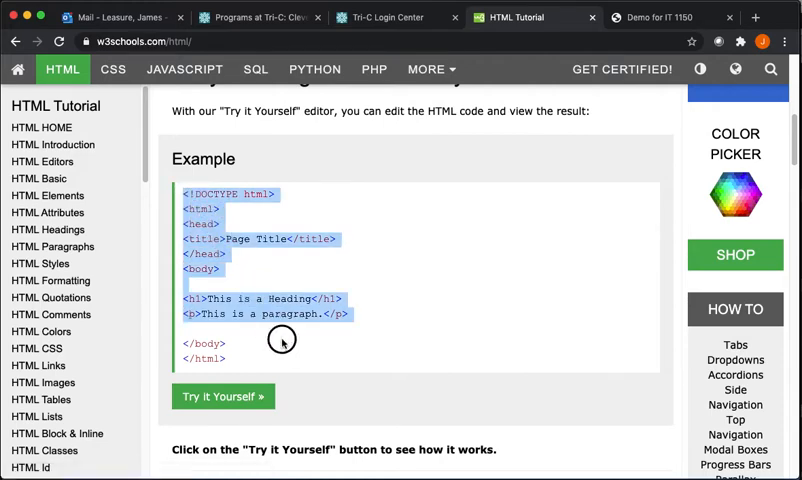
Step: In the Tryit editor, add a second '<p>This is a paragraph.</p>' line and run it
{"action": "left_click", "coordinate": [223, 397]}
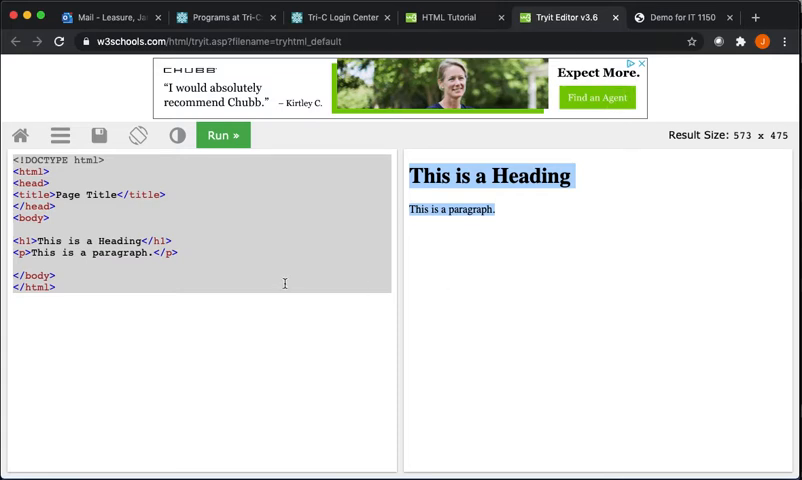
{"action": "left_click_drag", "start_coordinate": [17, 240], "coordinate": [178, 252]}
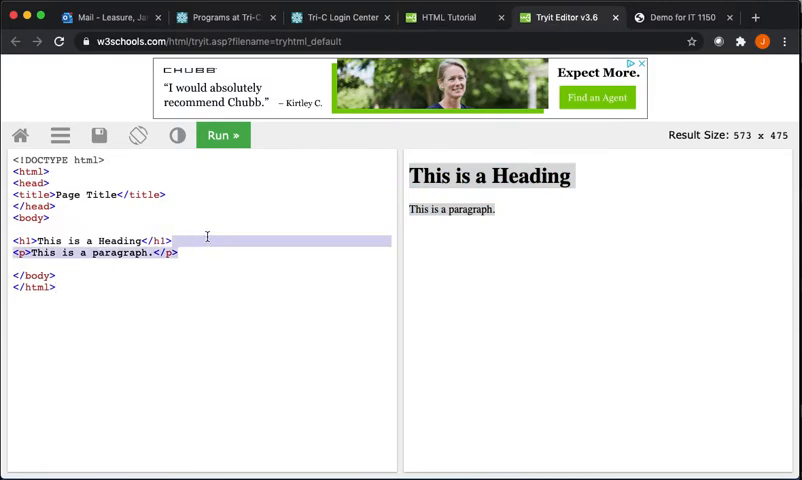
{"action": "left_click", "coordinate": [210, 253]}
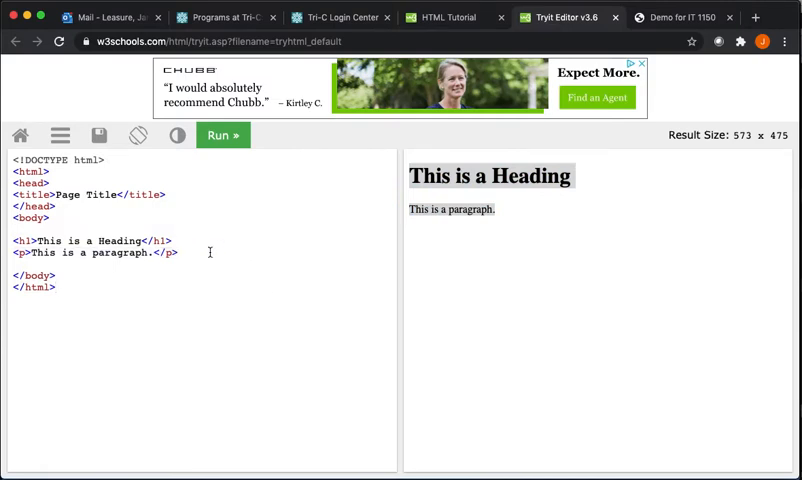
{"action": "type", "text": "<p>This is a paragraph.</p>"}
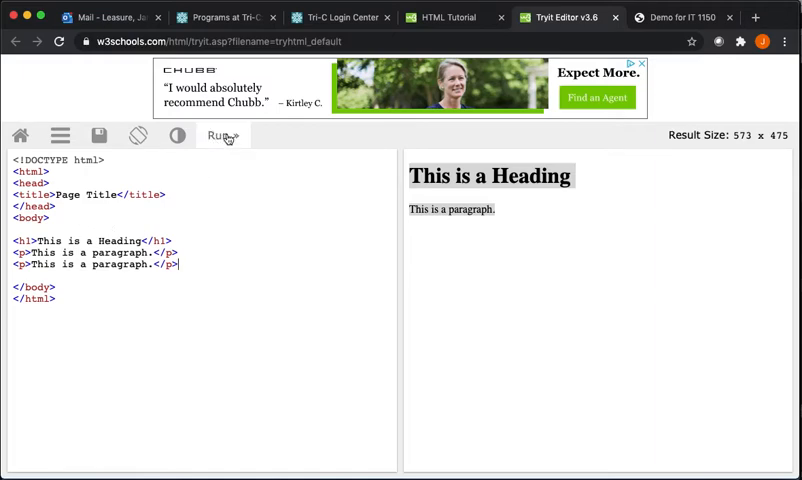
{"action": "left_click", "coordinate": [222, 135]}
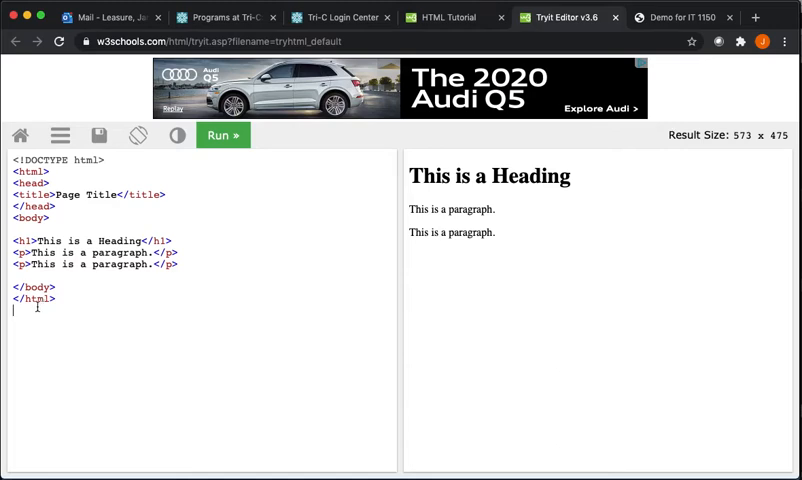
{"action": "left_click", "coordinate": [445, 17]}
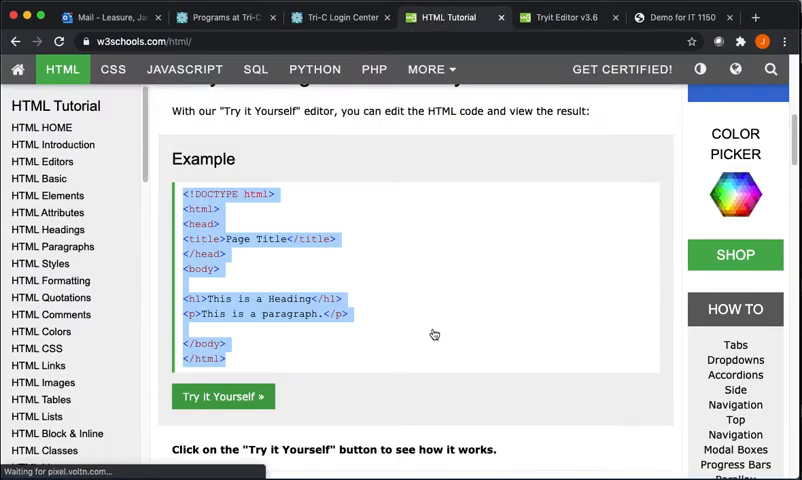
{"action": "left_click", "coordinate": [420, 338]}
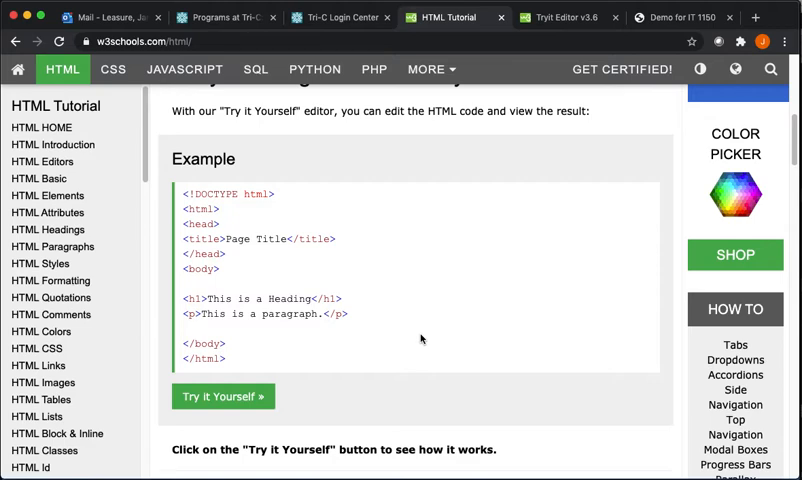
{"action": "scroll", "scroll_direction": "down", "scroll_amount": 3}
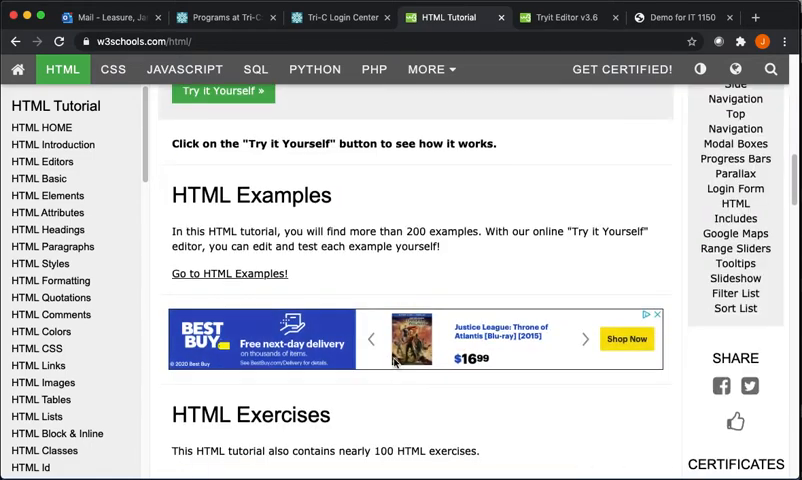
{"action": "scroll", "scroll_direction": "down", "scroll_amount": 3}
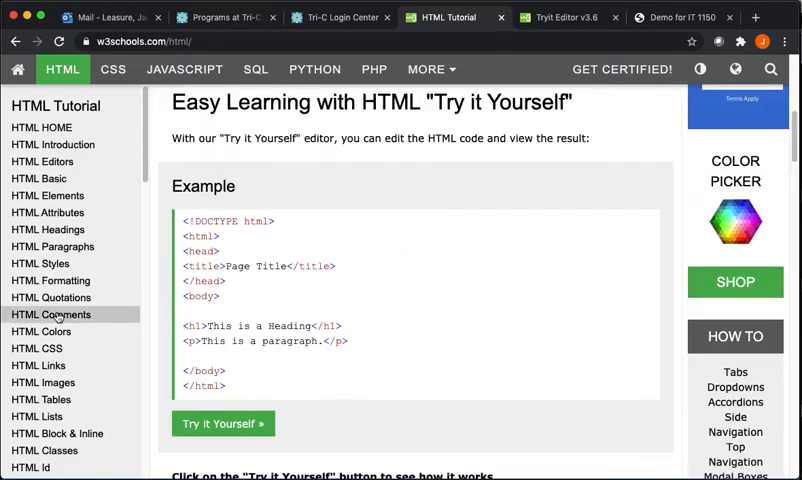
{"action": "scroll", "scroll_direction": "down", "scroll_amount": 3}
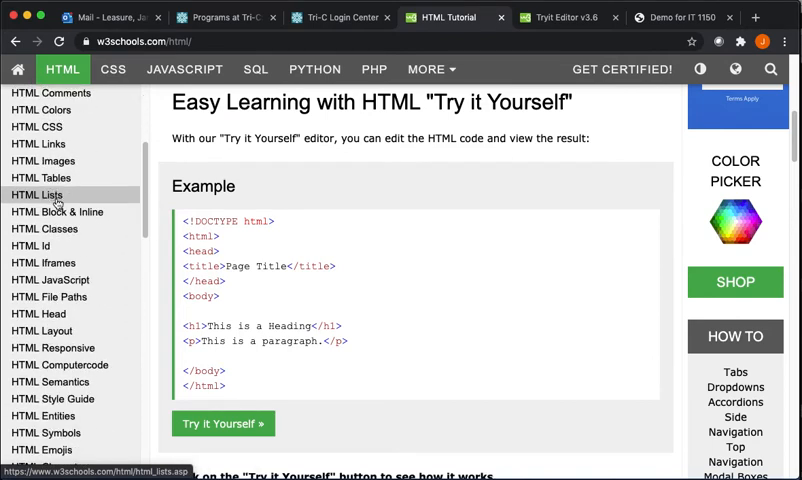
{"action": "scroll", "scroll_direction": "down", "scroll_amount": 3}
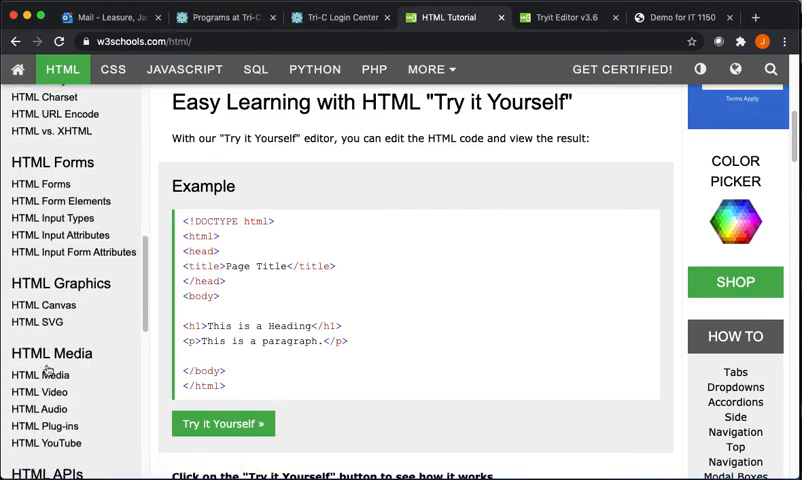
{"action": "scroll", "scroll_direction": "down", "scroll_amount": 3}
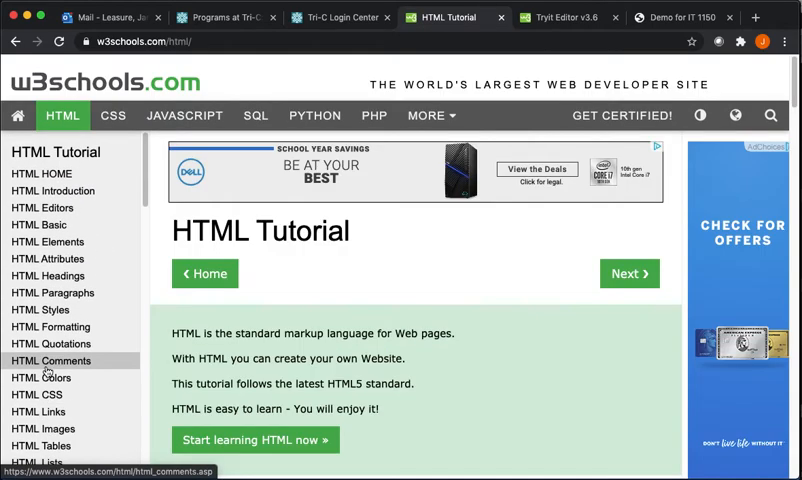
{"action": "scroll", "scroll_direction": "down", "scroll_amount": 3}
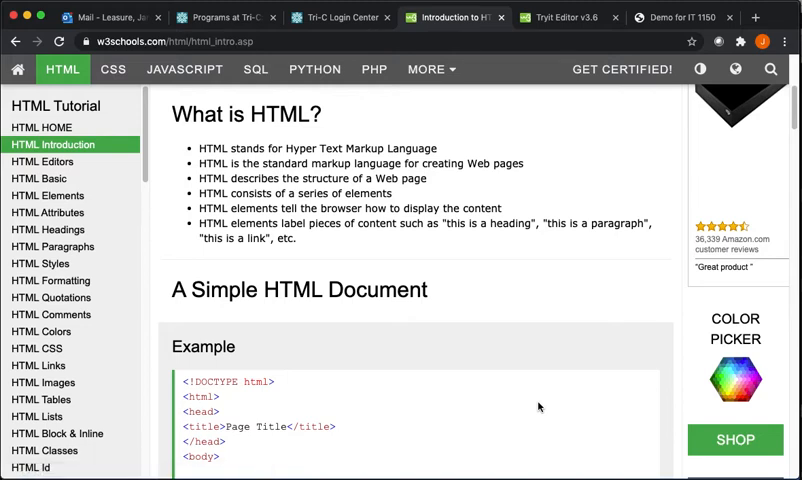
Step: Highlight the 'standard markup language' and 'consists of elements' points on HTML Introduction
{"action": "scroll", "scroll_direction": "down", "scroll_amount": 3}
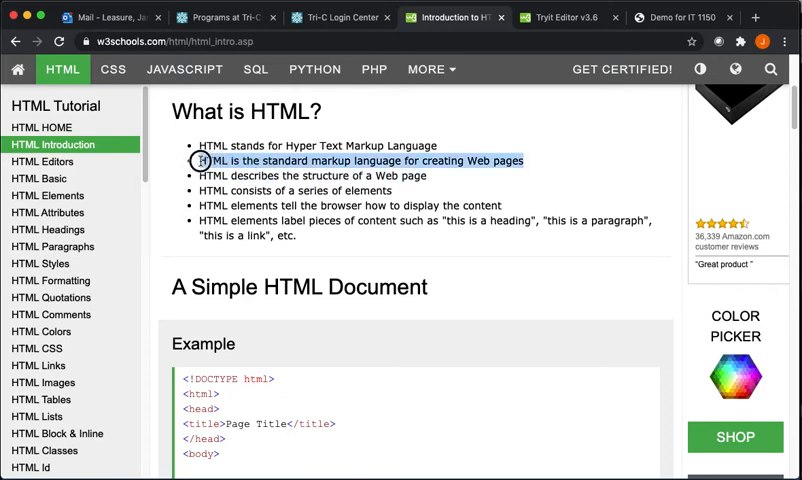
{"action": "left_click", "coordinate": [399, 358]}
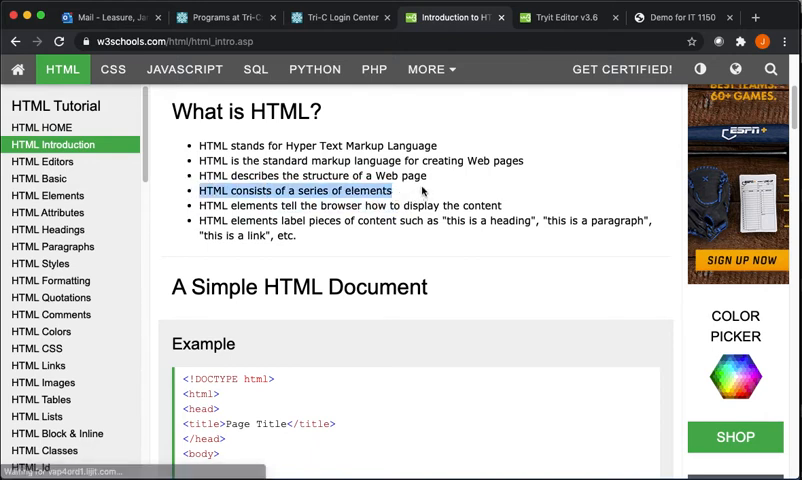
{"action": "mouse_move", "coordinate": [390, 249]}
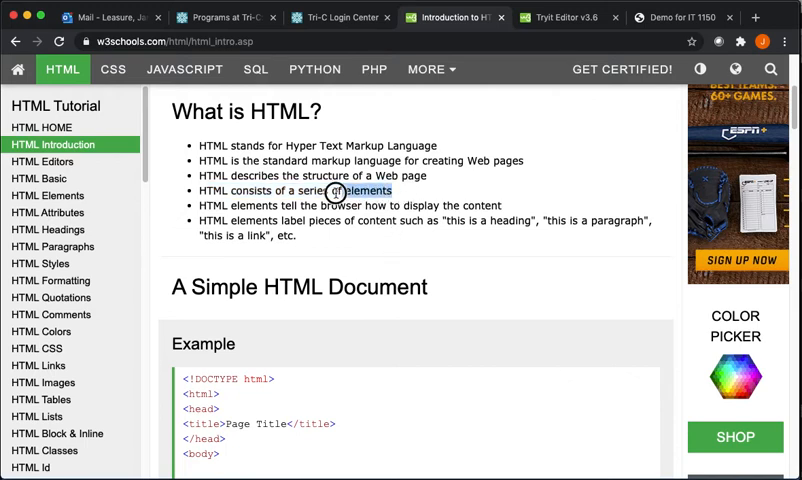
{"action": "left_click_drag", "start_coordinate": [335, 191], "coordinate": [200, 191]}
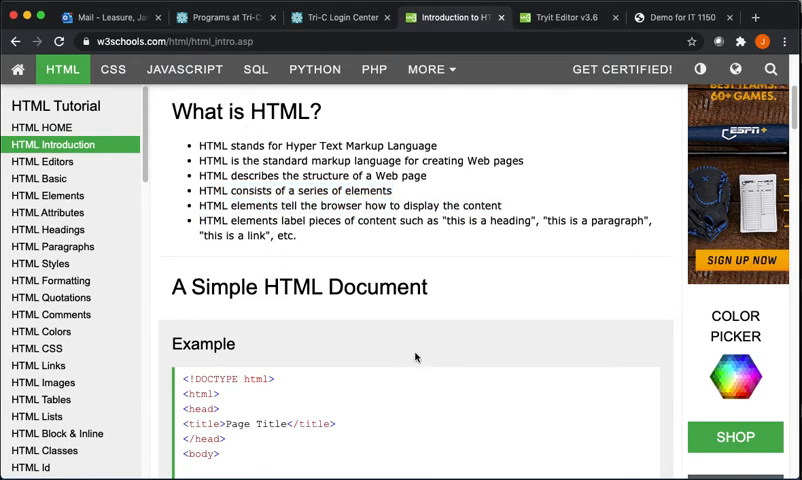
Step: Go past HTML Editors to the HTML Basic lesson, then show the local index.html tab
{"action": "scroll", "scroll_direction": "down", "scroll_amount": 3}
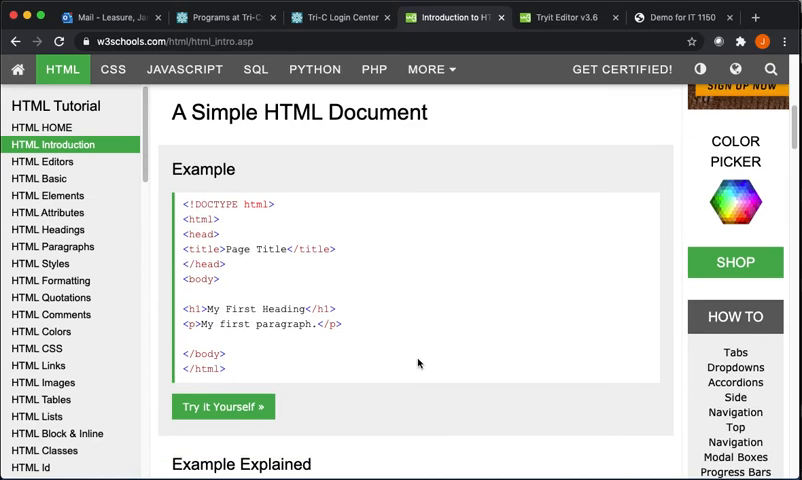
{"action": "scroll", "scroll_direction": "down", "scroll_amount": 3}
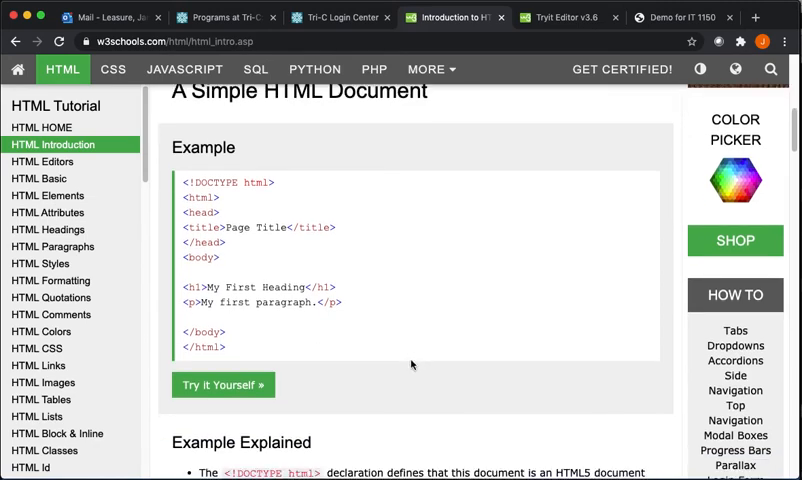
{"action": "scroll", "scroll_direction": "down", "scroll_amount": 3}
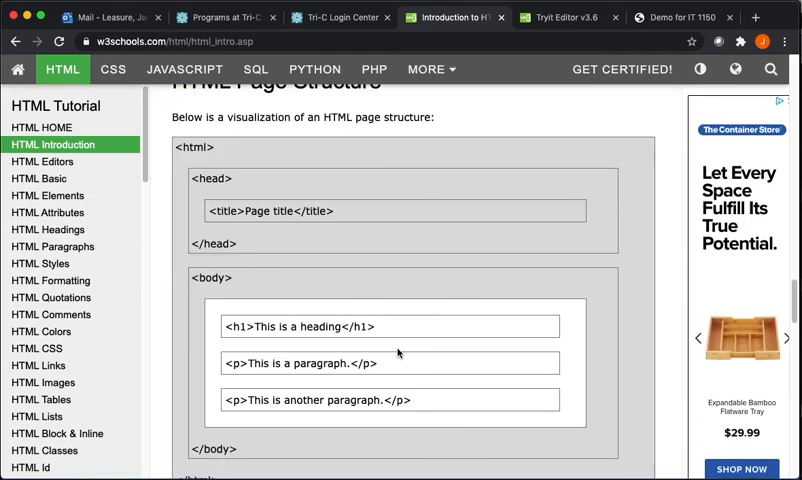
{"action": "scroll", "scroll_direction": "down", "scroll_amount": 3}
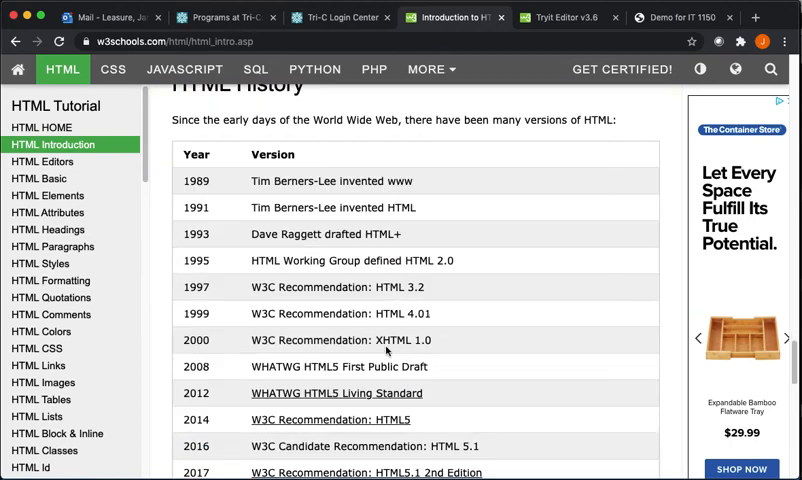
{"action": "scroll", "scroll_direction": "down", "scroll_amount": 3}
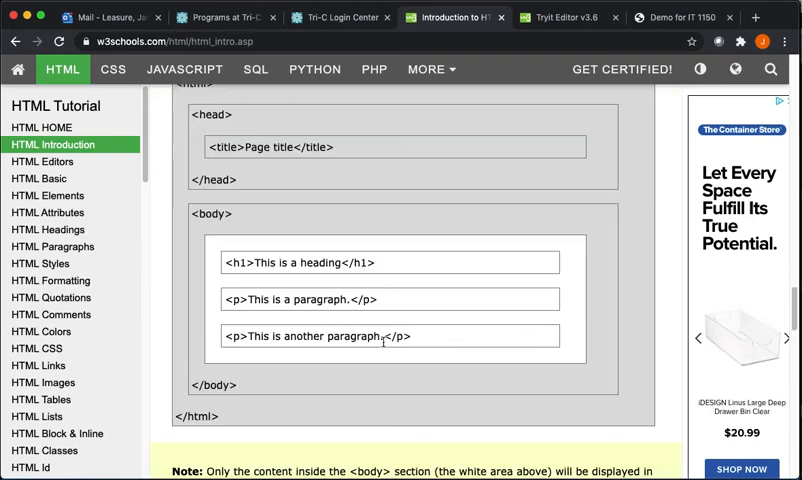
{"action": "scroll", "scroll_direction": "down", "scroll_amount": 3}
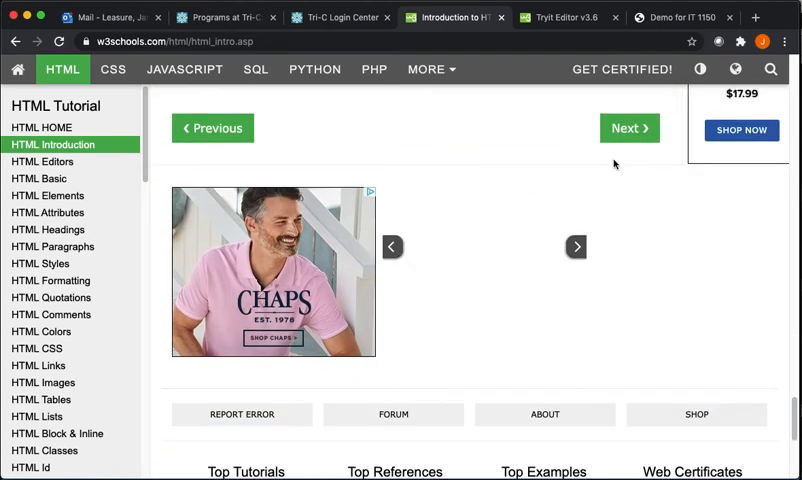
{"action": "left_click", "coordinate": [629, 128]}
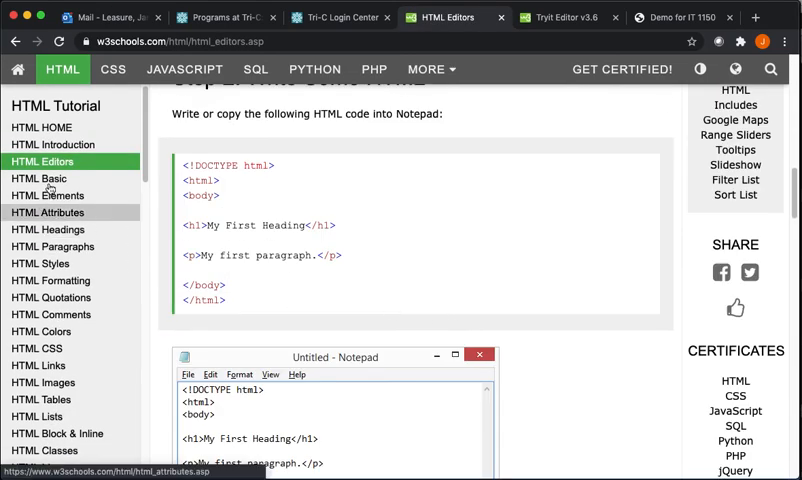
{"action": "left_click", "coordinate": [38, 178]}
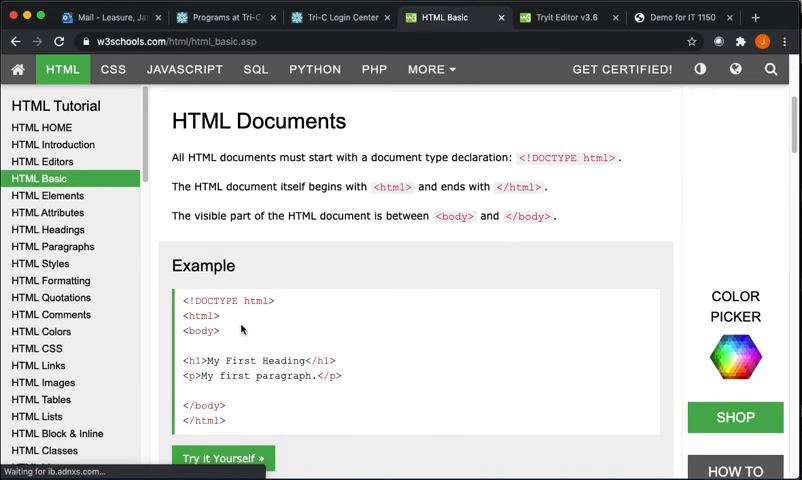
{"action": "left_click", "coordinate": [222, 458]}
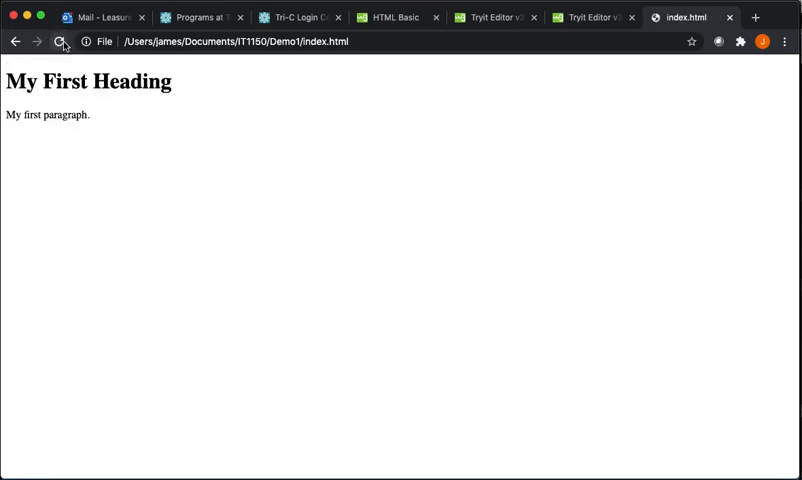
Step: Reload index.html, close the Tryit Editor tab, and scroll back to the top of HTML Basic
{"action": "left_click", "coordinate": [62, 42]}
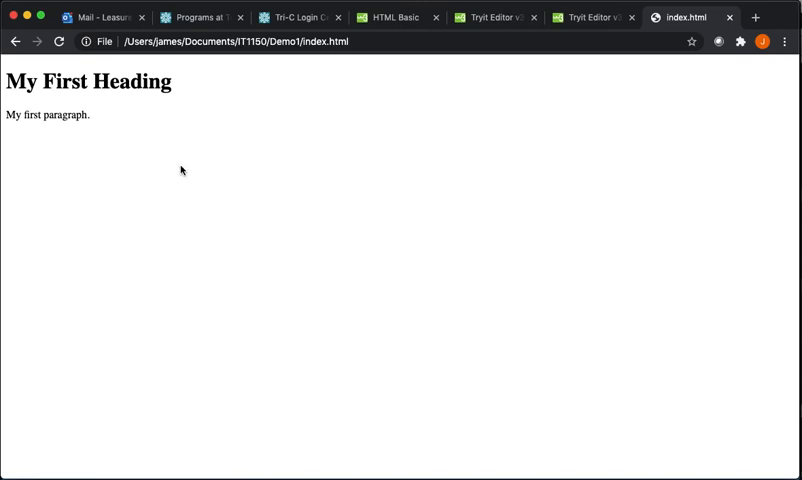
{"action": "left_click", "coordinate": [592, 17]}
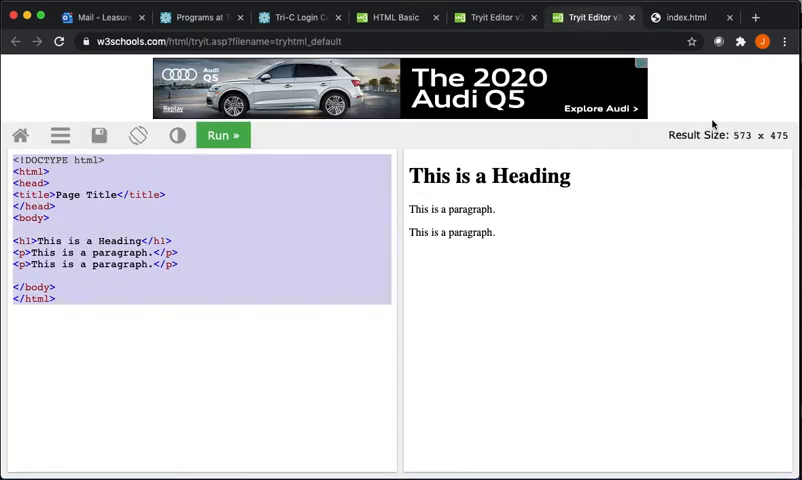
{"action": "left_click", "coordinate": [587, 17]}
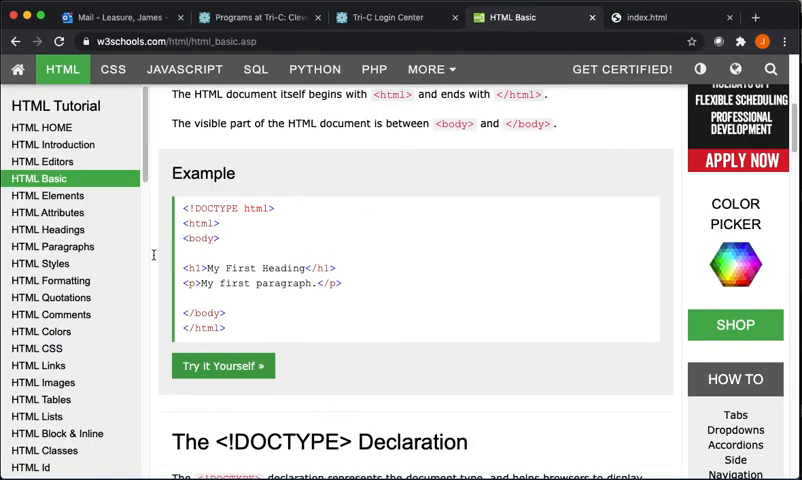
{"action": "mouse_move", "coordinate": [398, 312]}
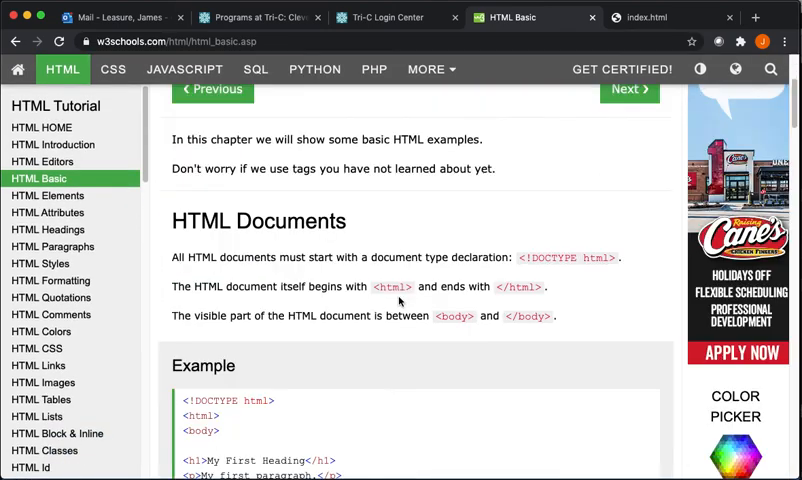
{"action": "scroll", "scroll_direction": "up", "scroll_amount": 3}
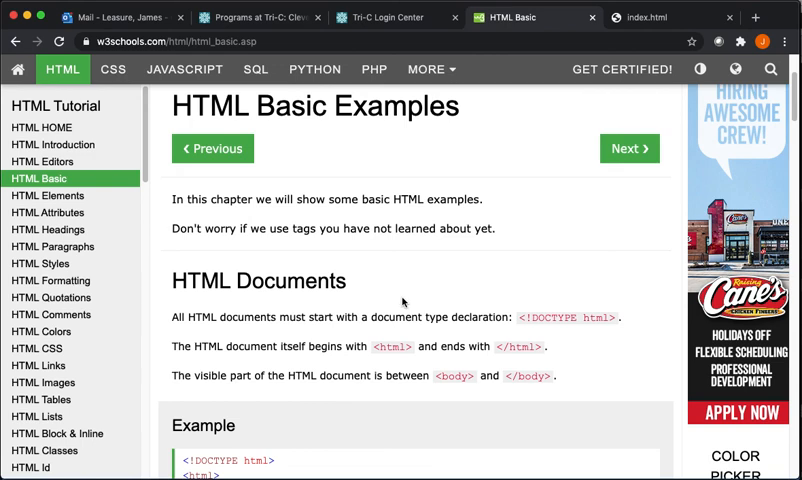
{"action": "mouse_move", "coordinate": [42, 161]}
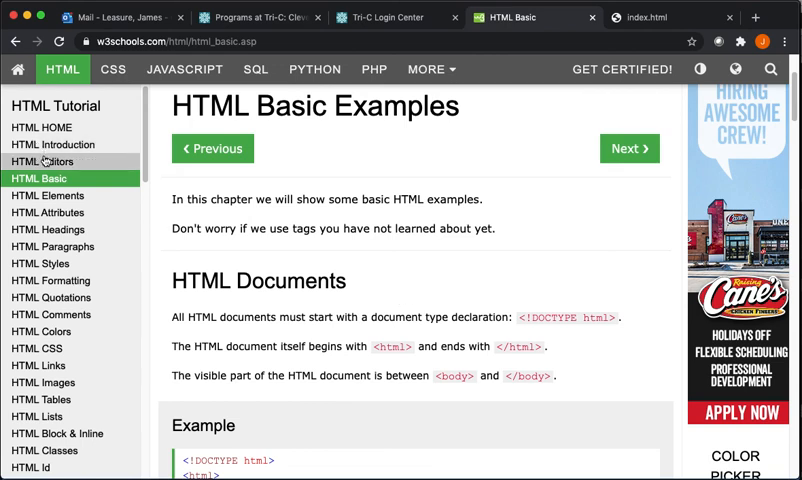